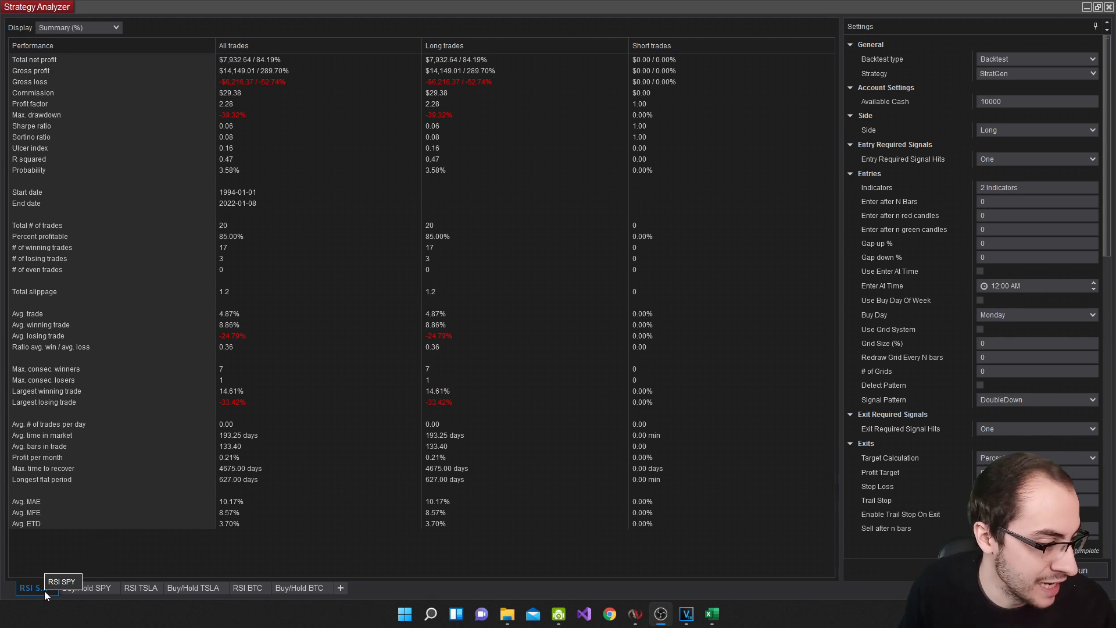
mouse_move(86, 588)
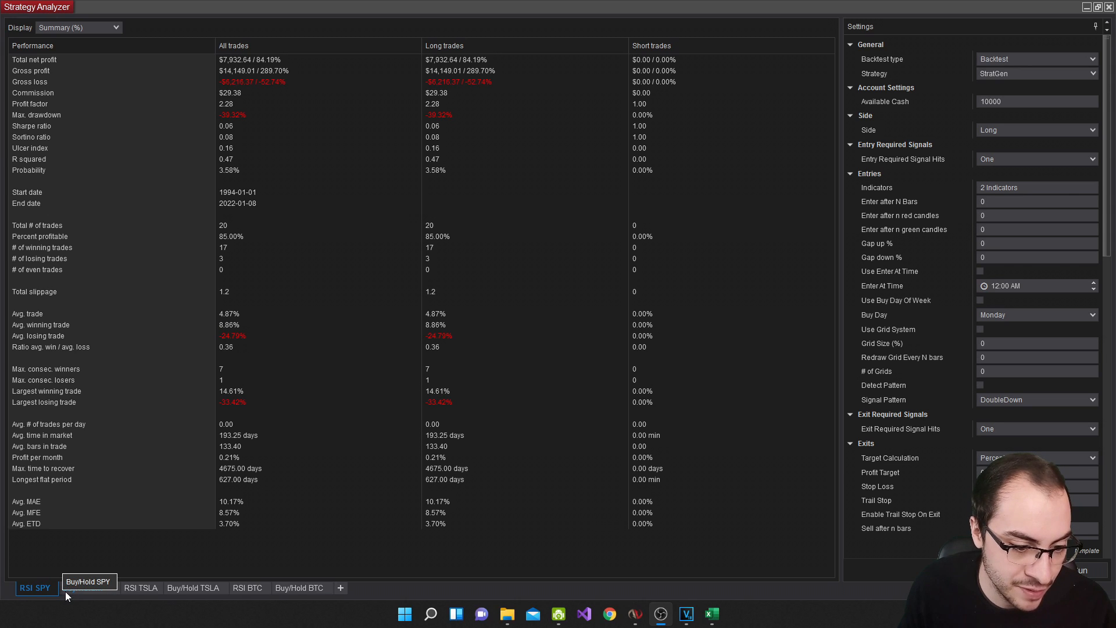
mouse_move(141, 582)
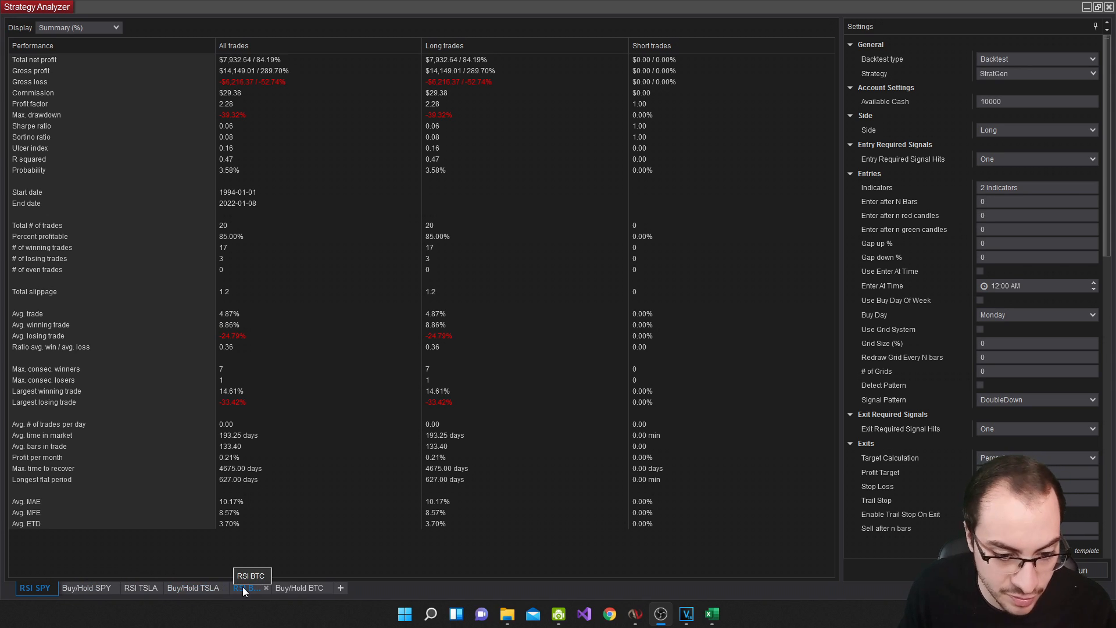
View the RSI SPY backtest as a chart, then bring up the returns spreadsheet
left_click(430, 613)
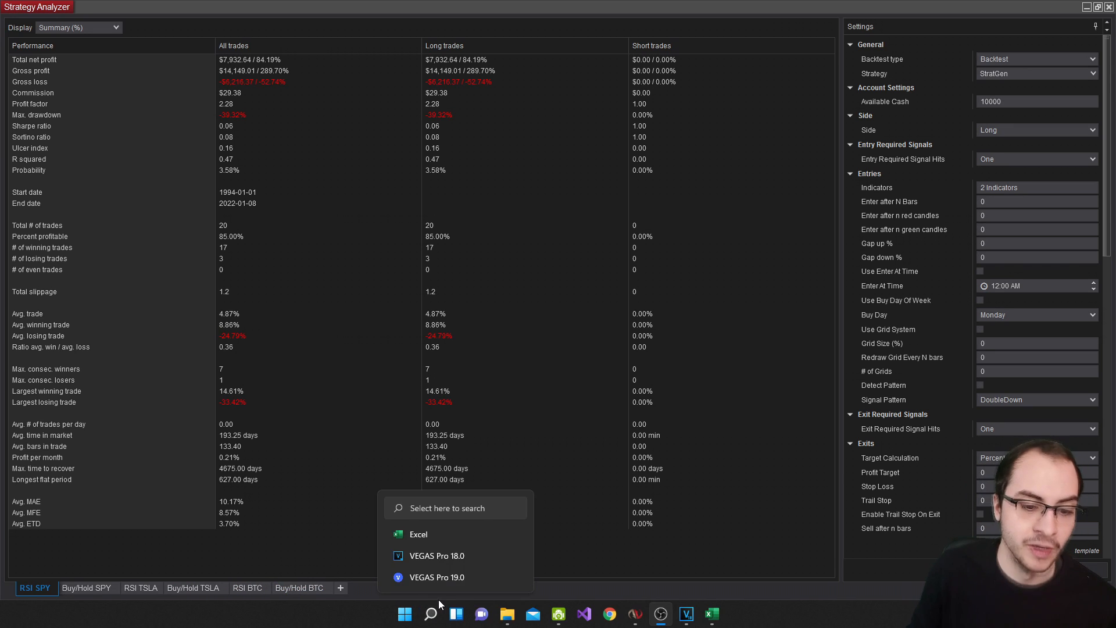
left_click(285, 545)
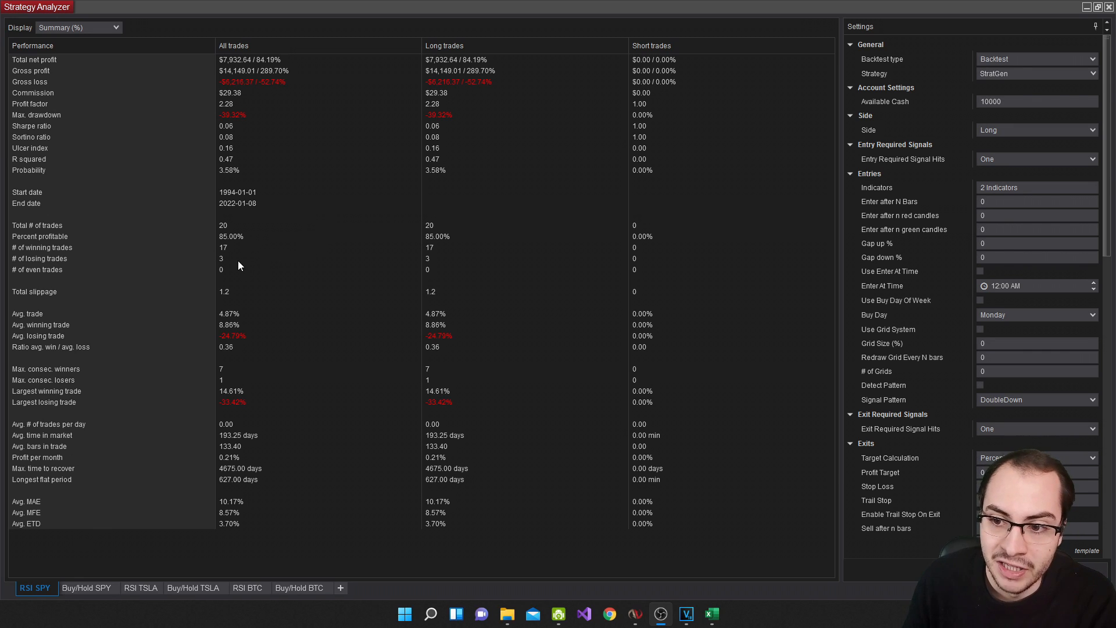
mouse_move(245, 91)
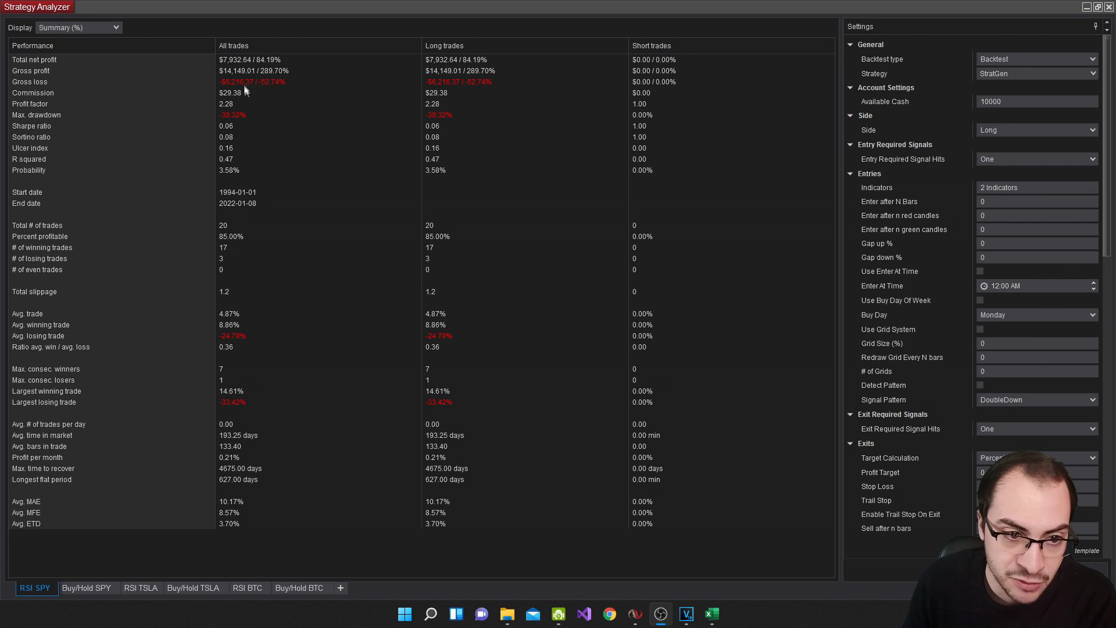
mouse_move(236, 67)
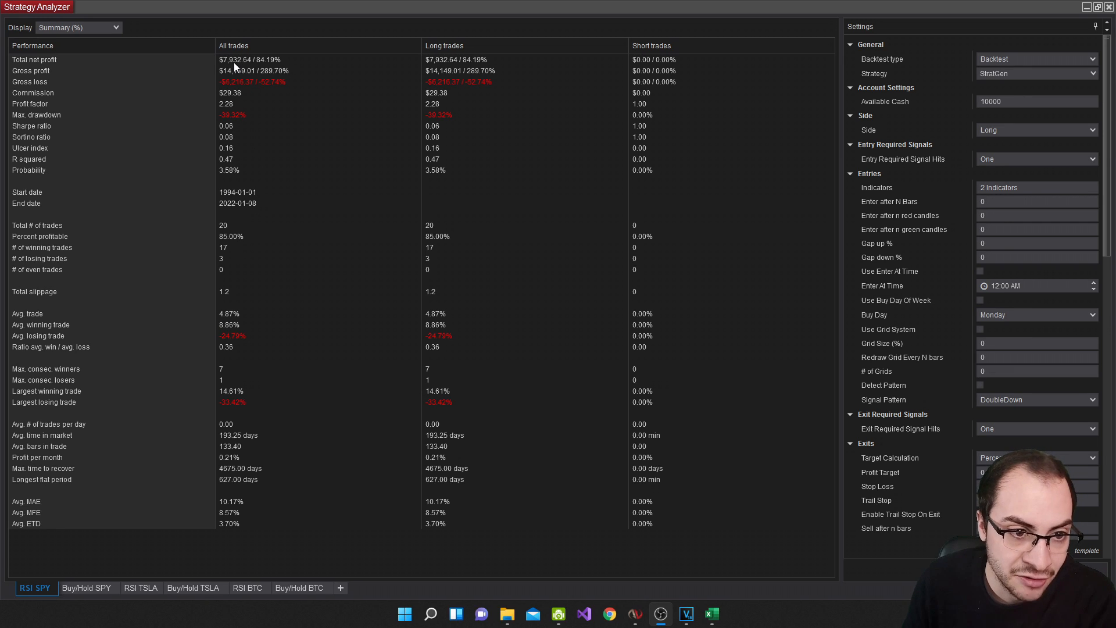
mouse_move(267, 69)
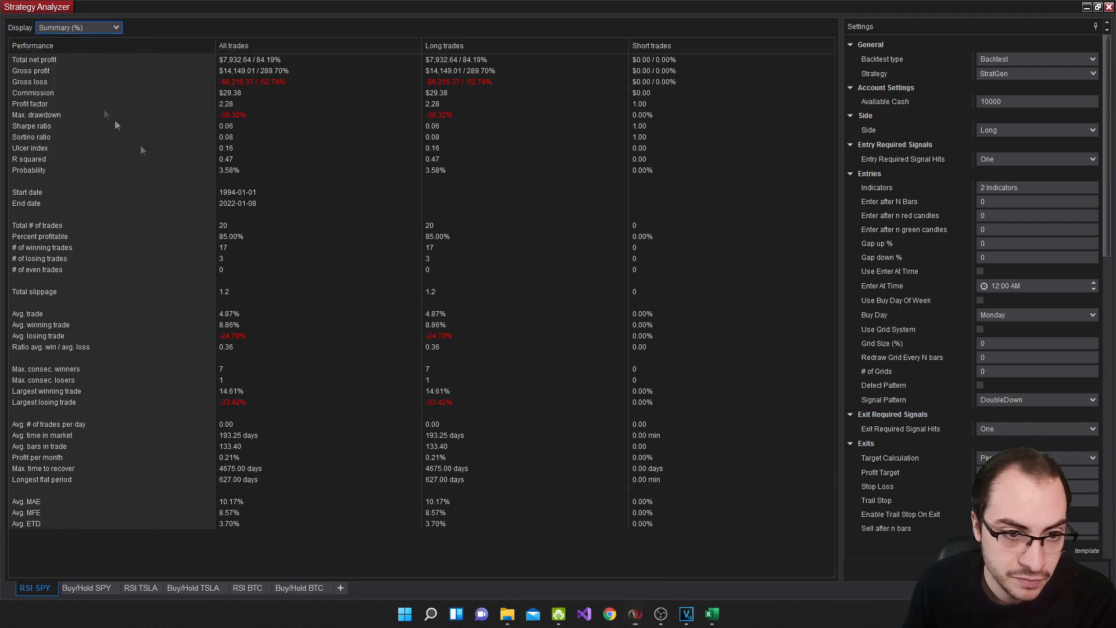
left_click(76, 27)
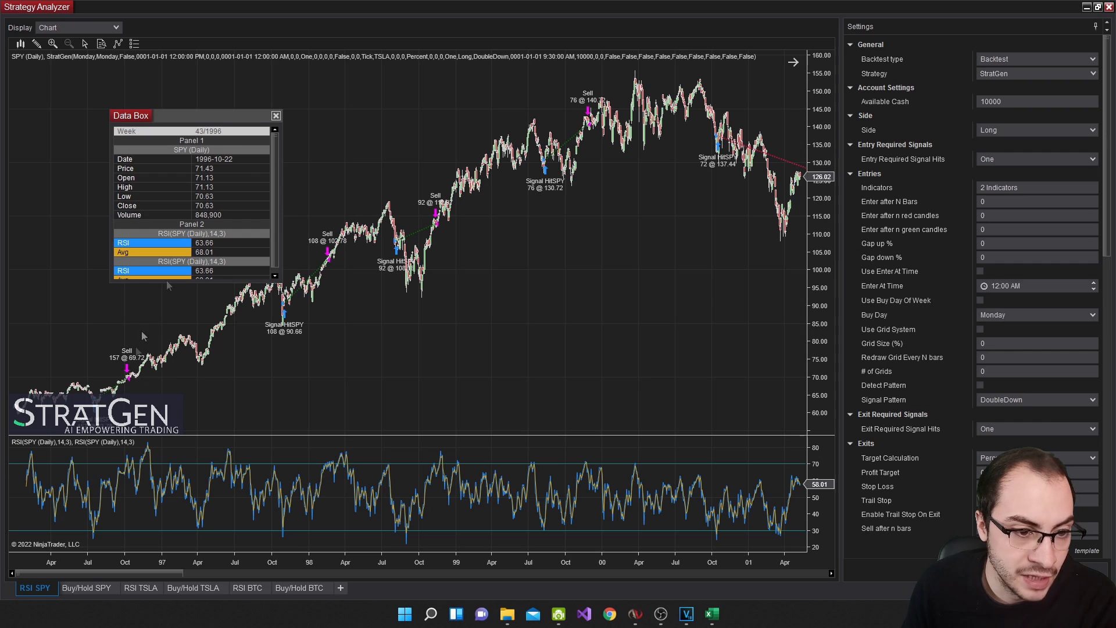
left_click(276, 116)
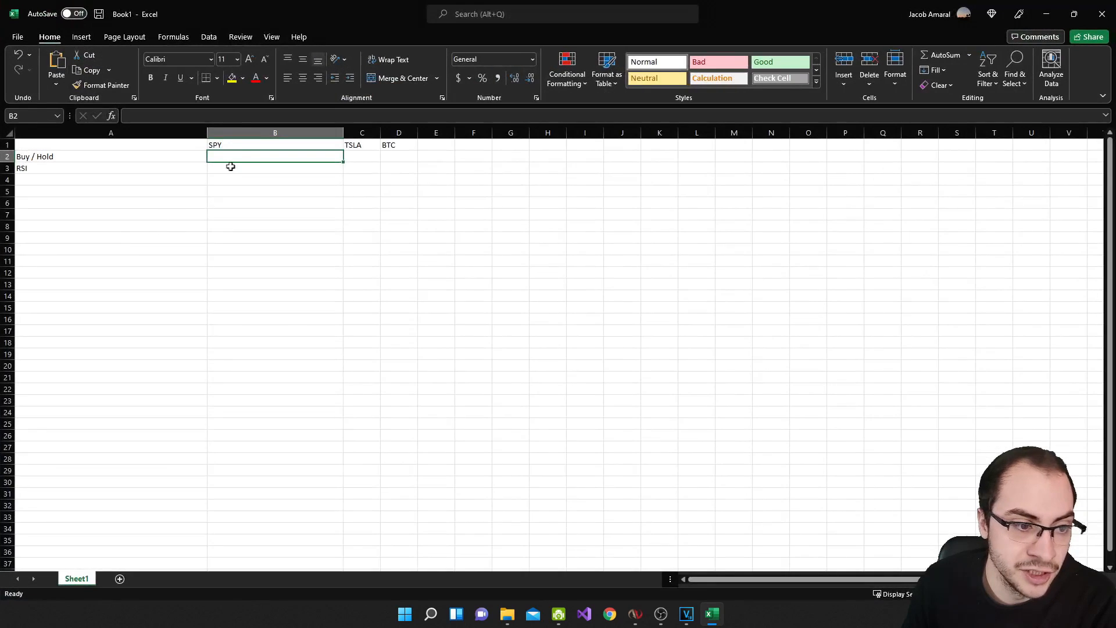
Enter 84 in cell B3, the RSI return for SPY
left_click(275, 167)
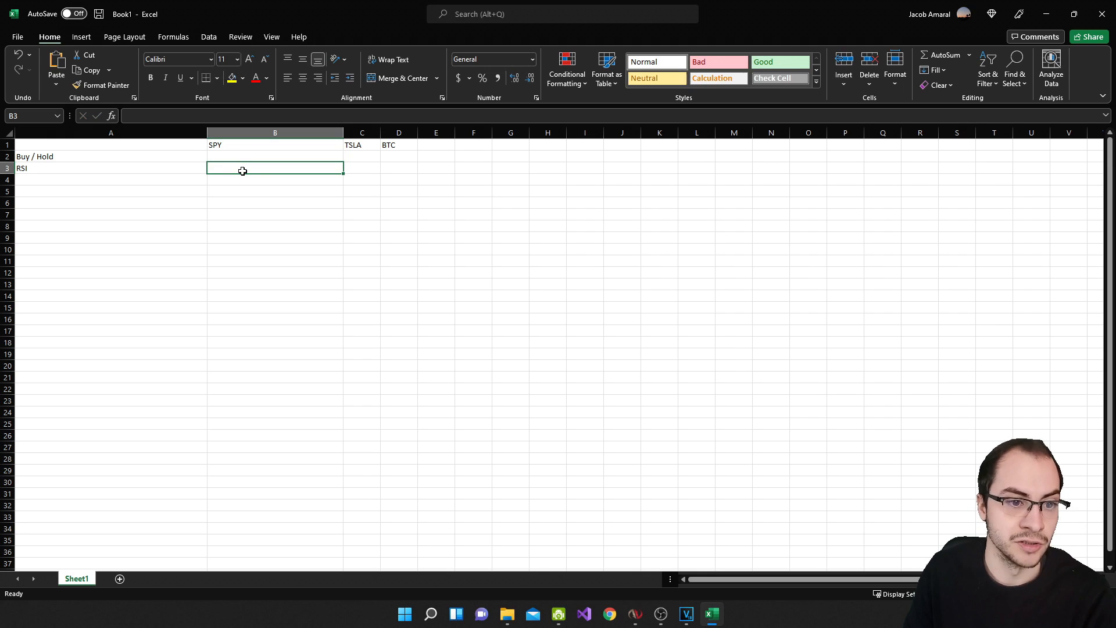
type("84")
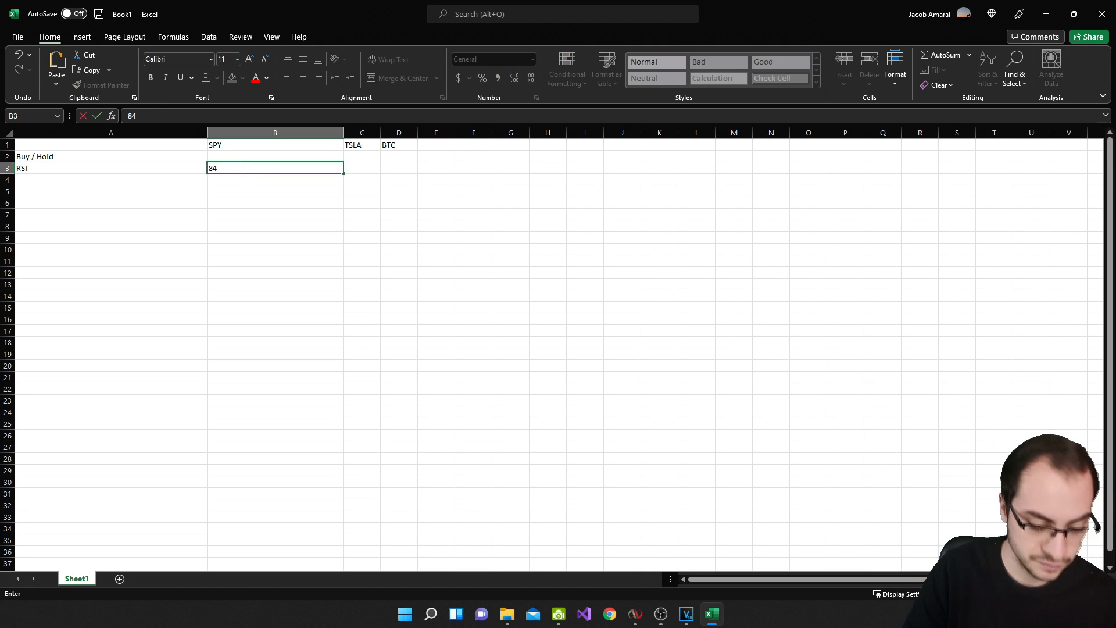
key("Enter")
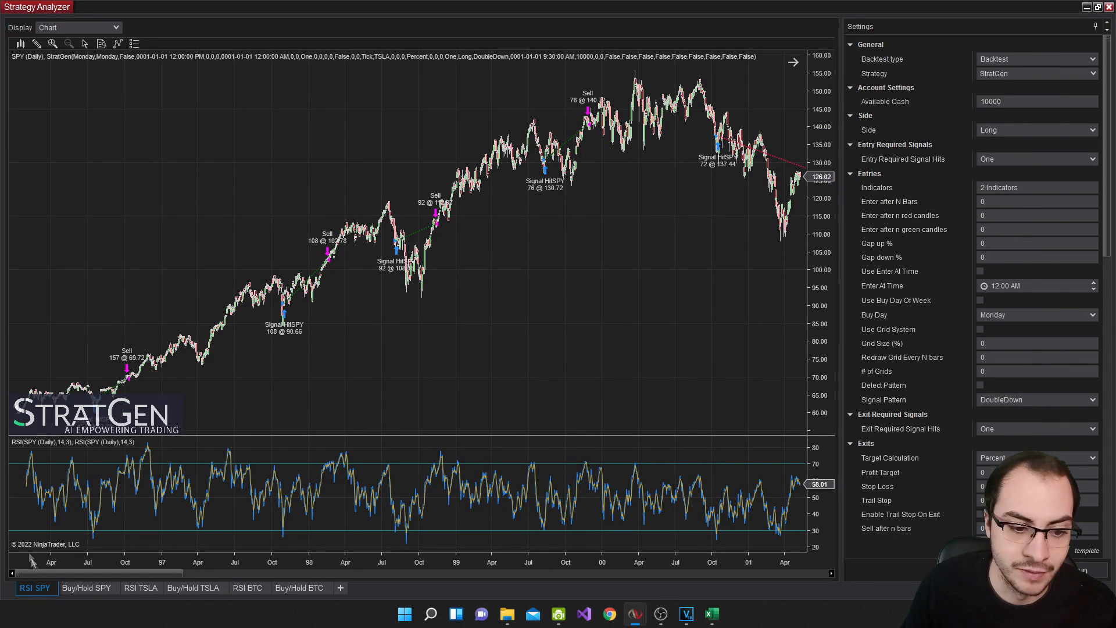
mouse_move(85, 587)
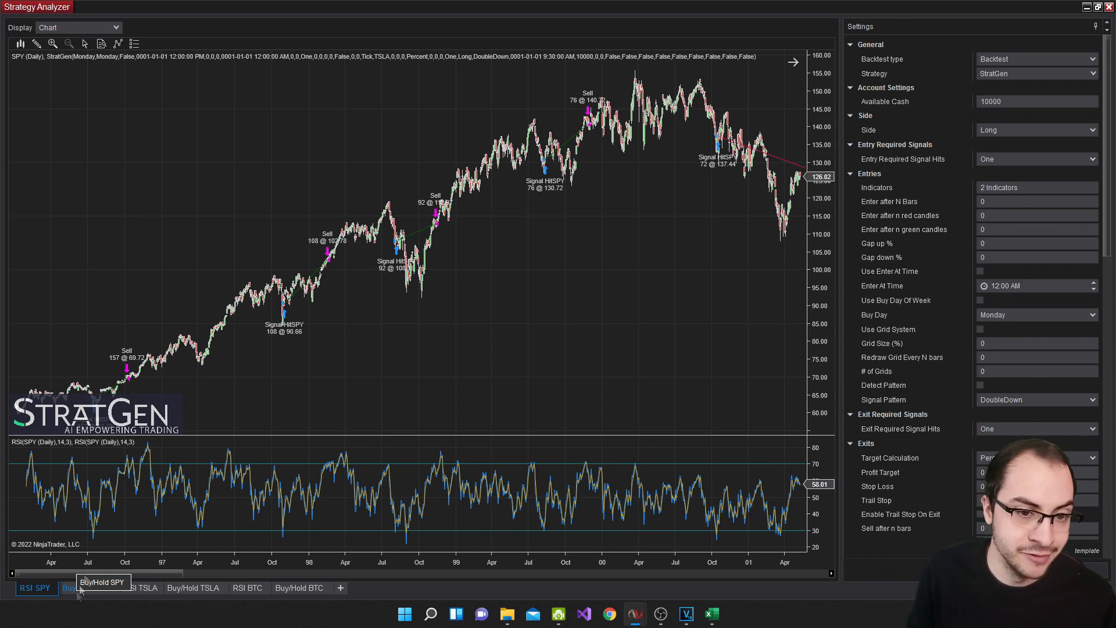
Open and regenerate the Buy/Hold SPY backtest, then enter 646 for Buy/Hold SPY
left_click(87, 587)
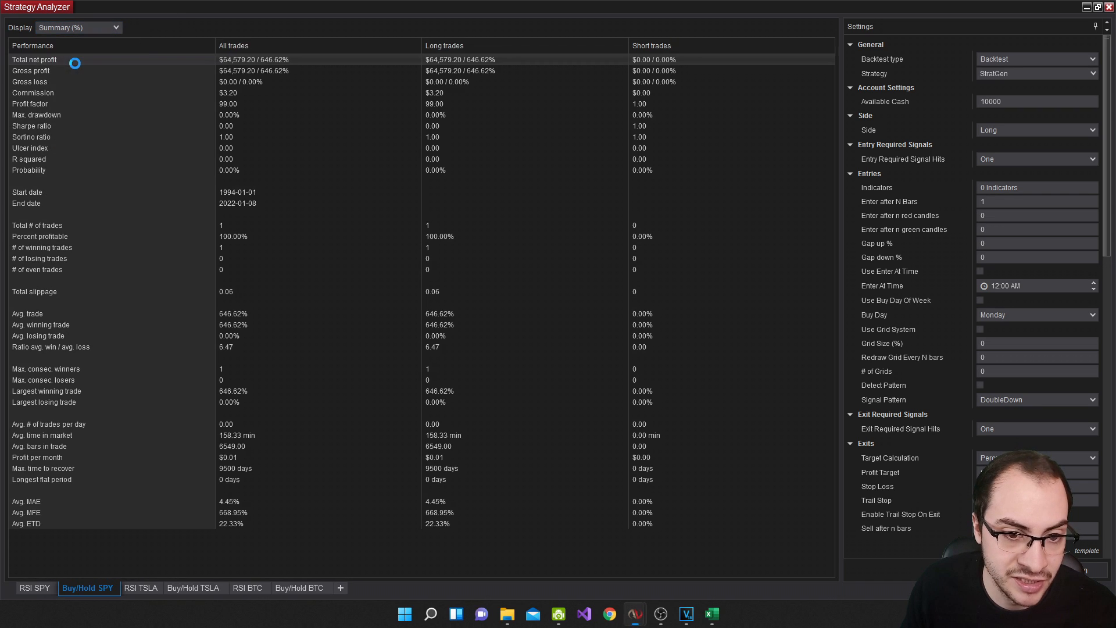
left_click(77, 27)
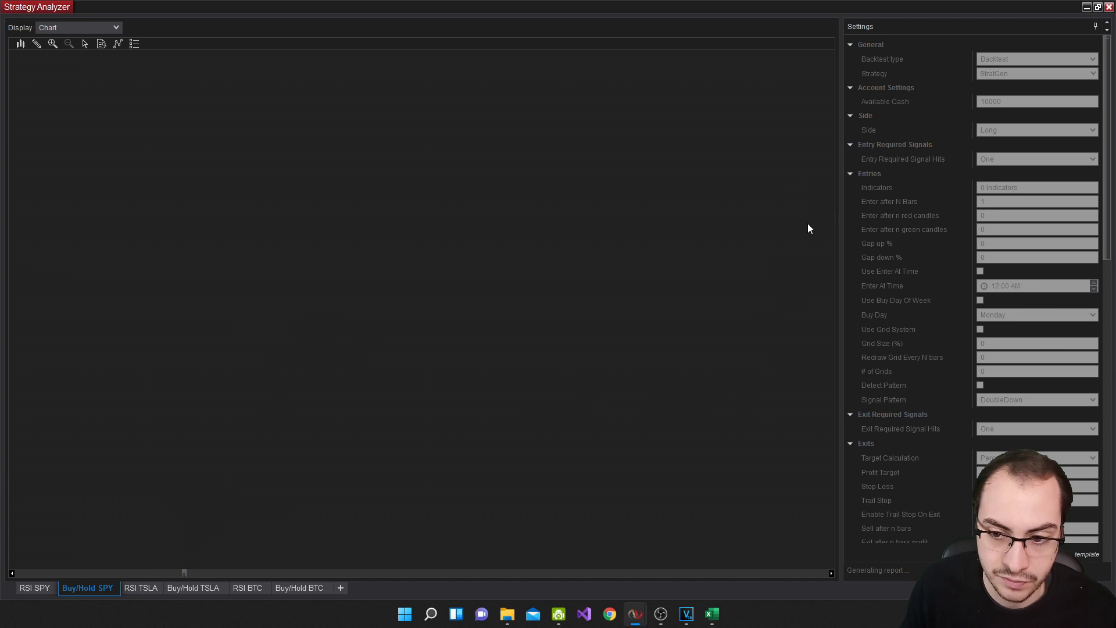
left_click(710, 615)
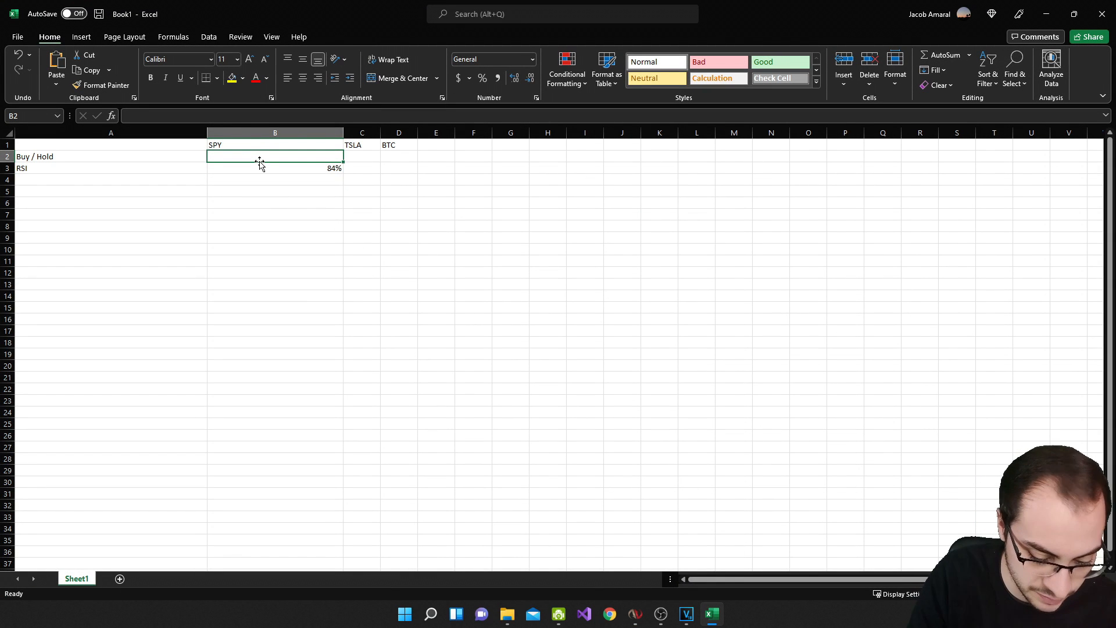
type("646")
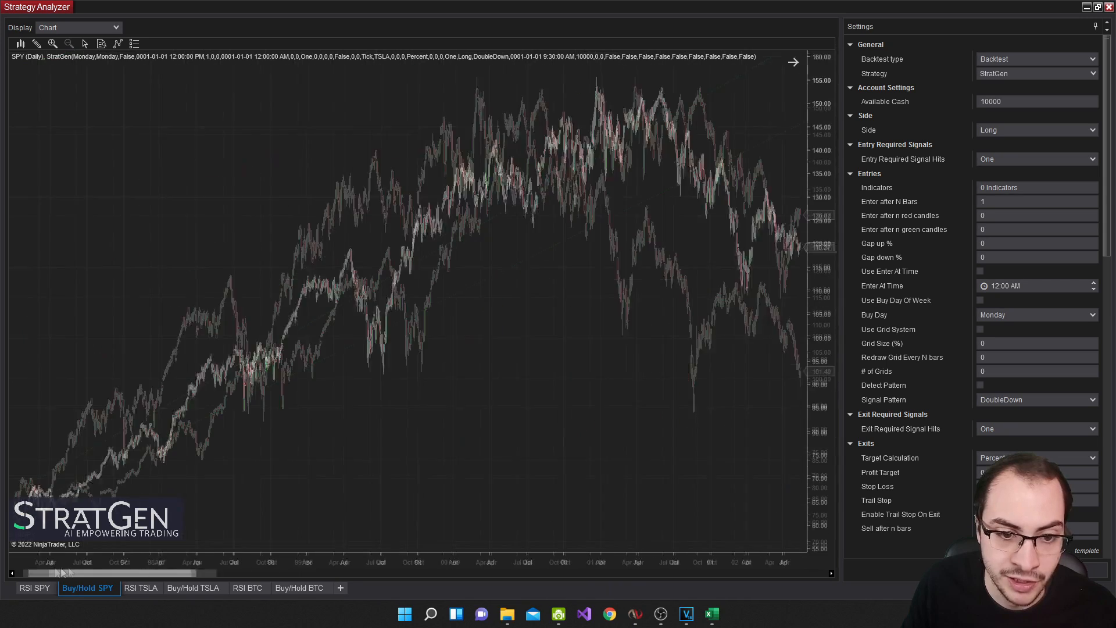
Show the Buy/Hold SPY summary (646.65%), then return to the RSI SPY results
left_click(77, 27)
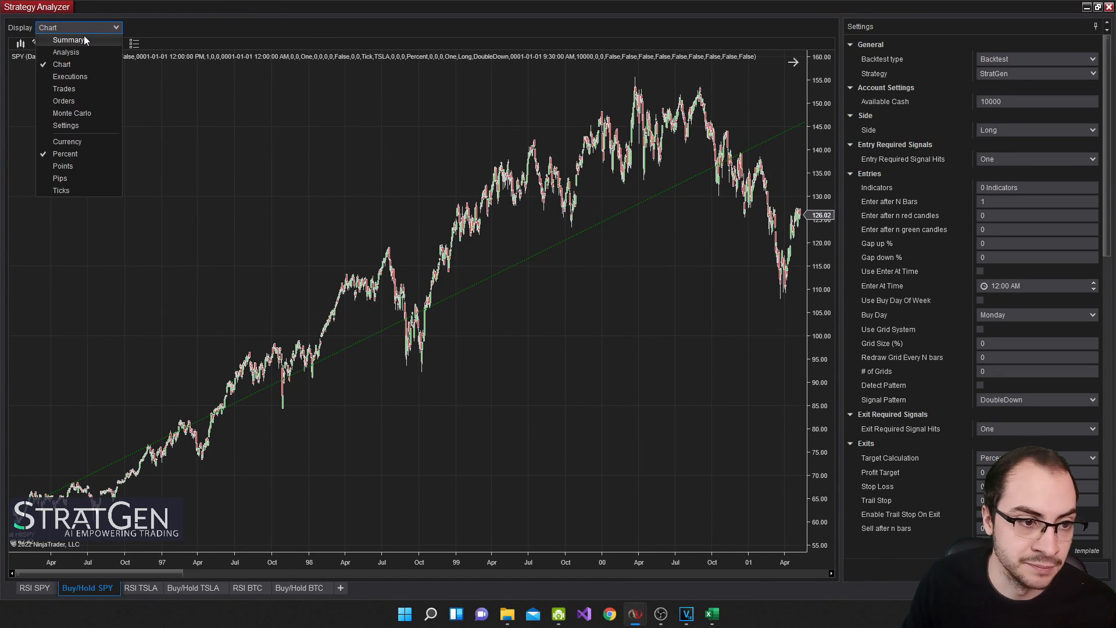
left_click(68, 39)
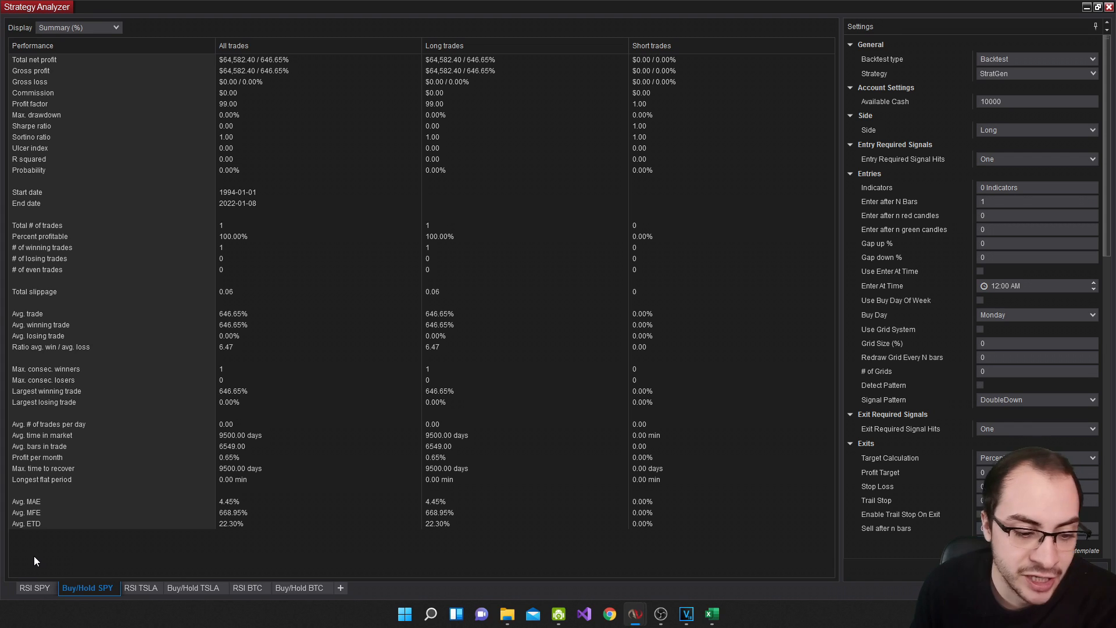
left_click(35, 587)
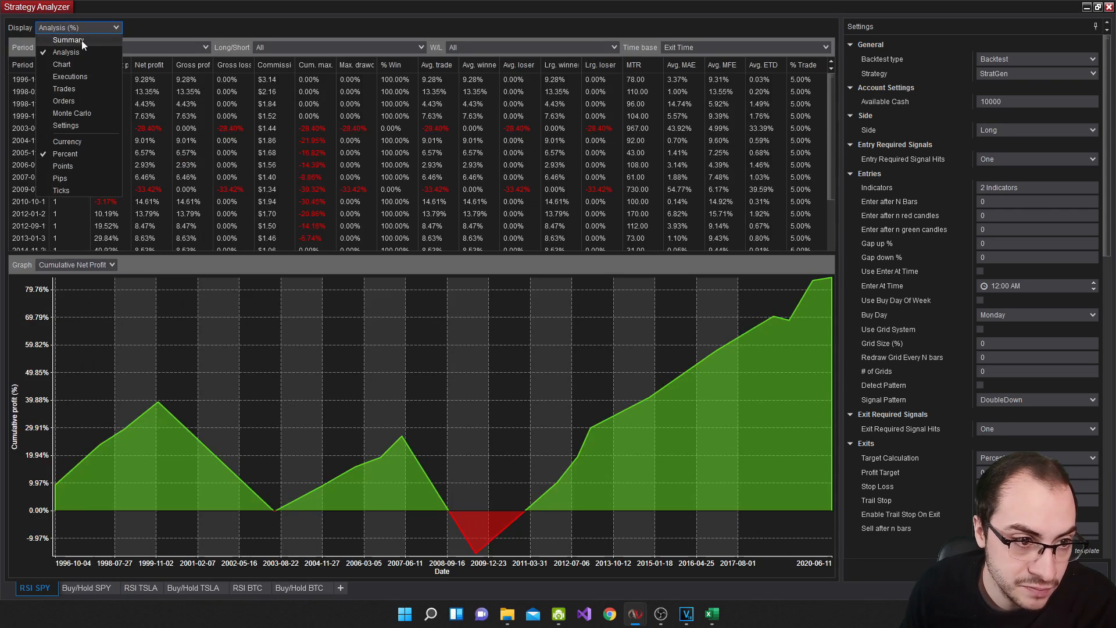
Check the SPY results, then view the RSI TSLA chart and its 817.27% summary
left_click(68, 40)
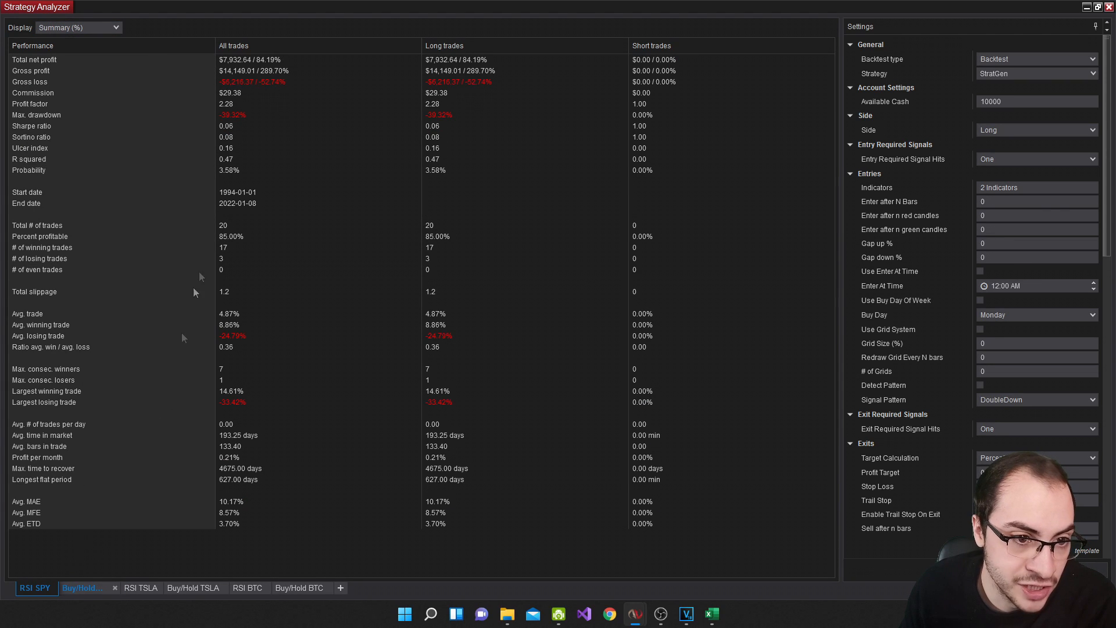
left_click(82, 587)
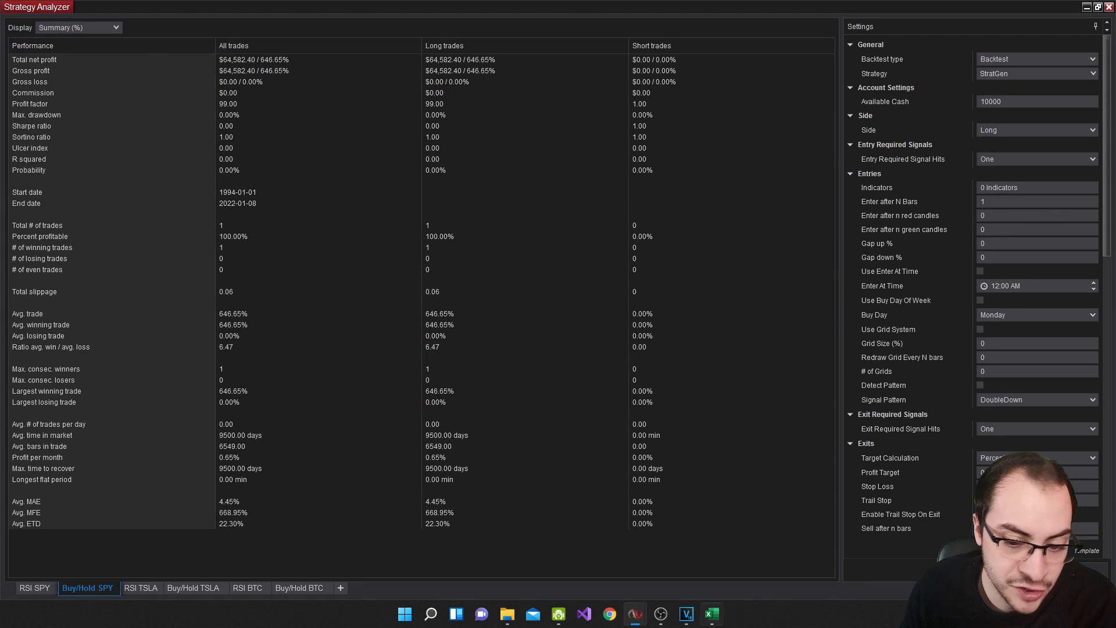
left_click(710, 613)
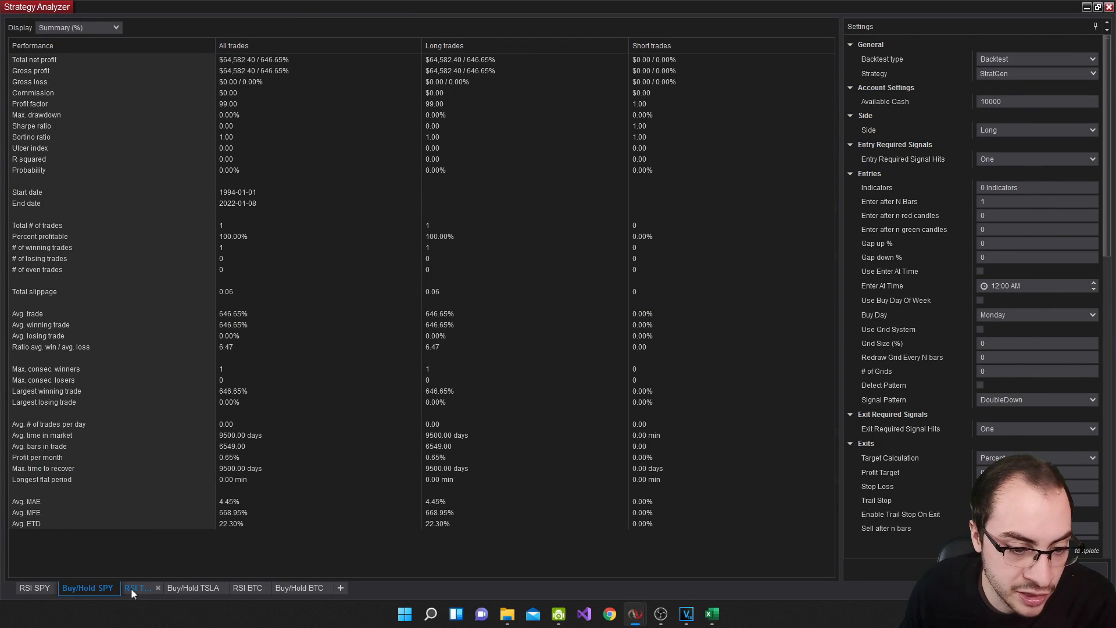
left_click(138, 587)
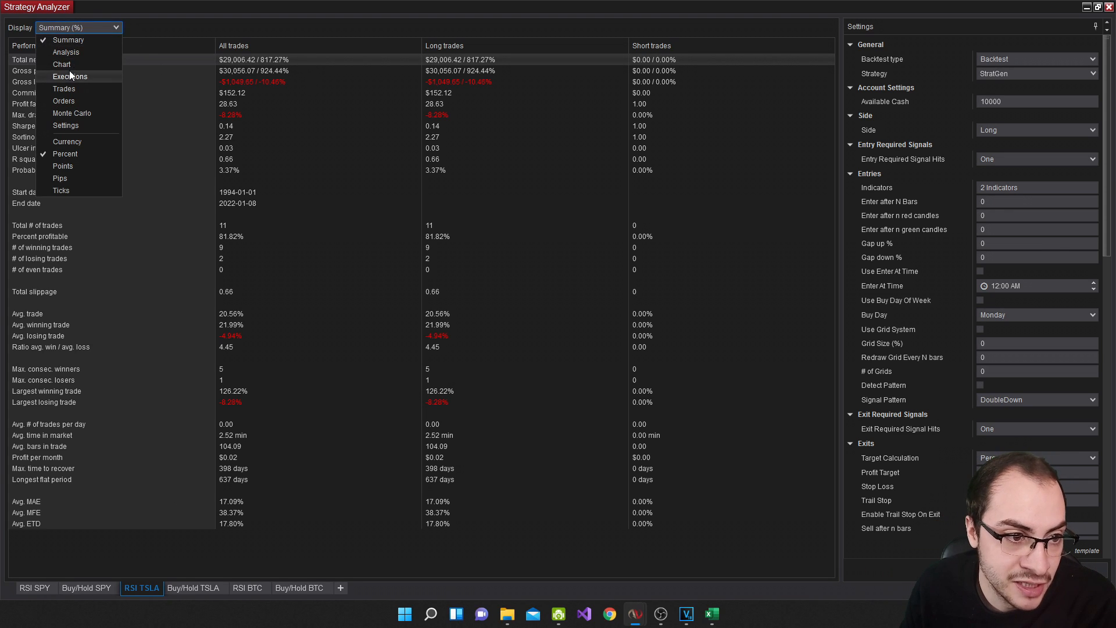
mouse_move(74, 64)
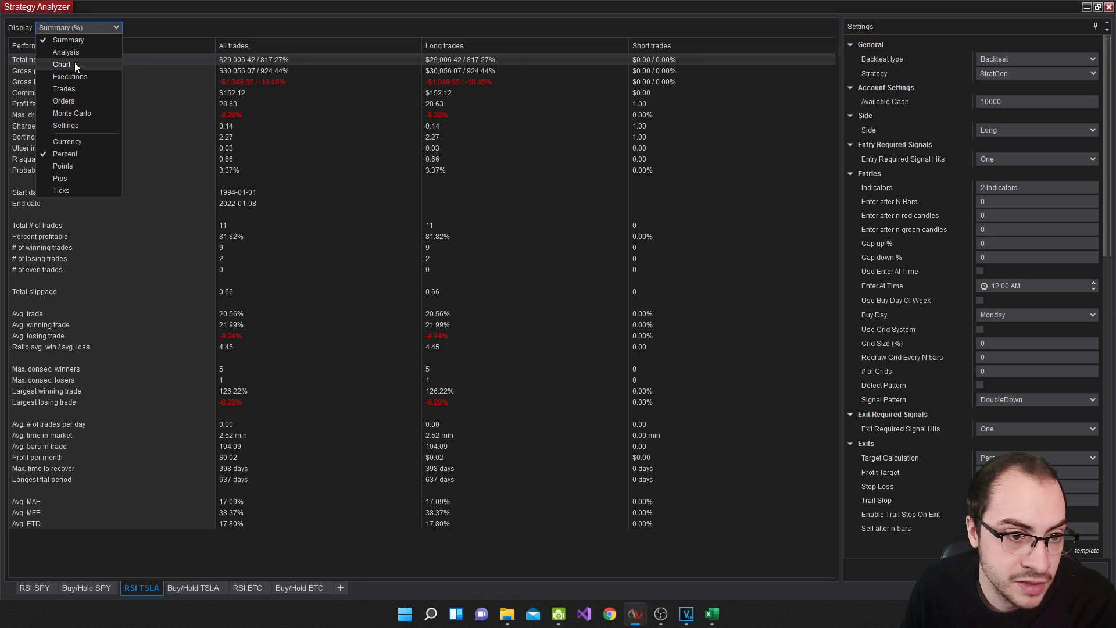
left_click(61, 64)
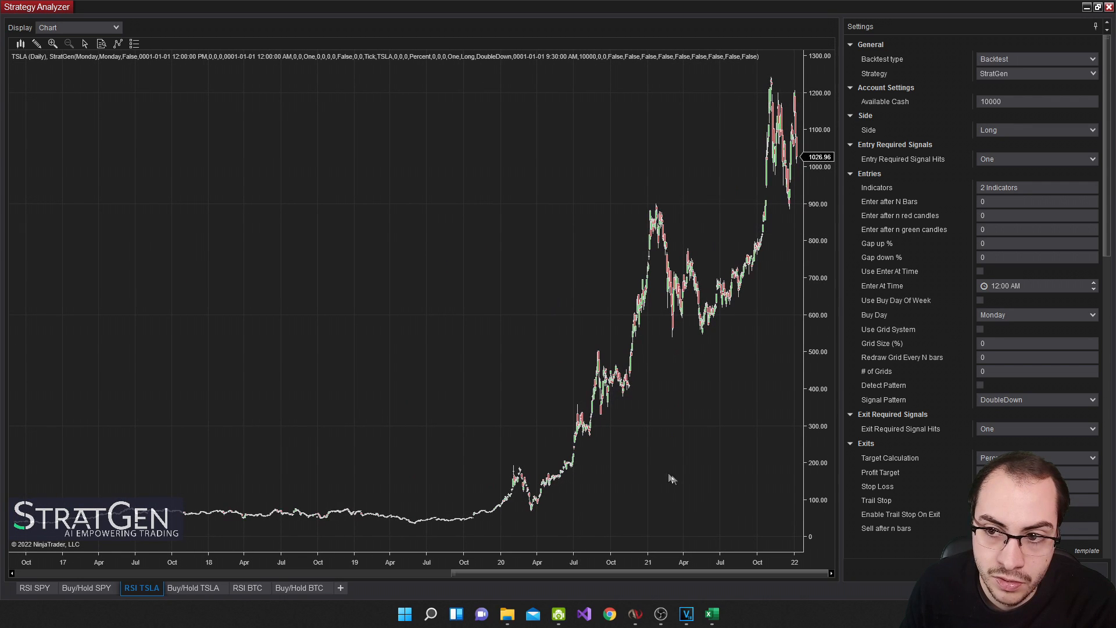
mouse_move(406, 418)
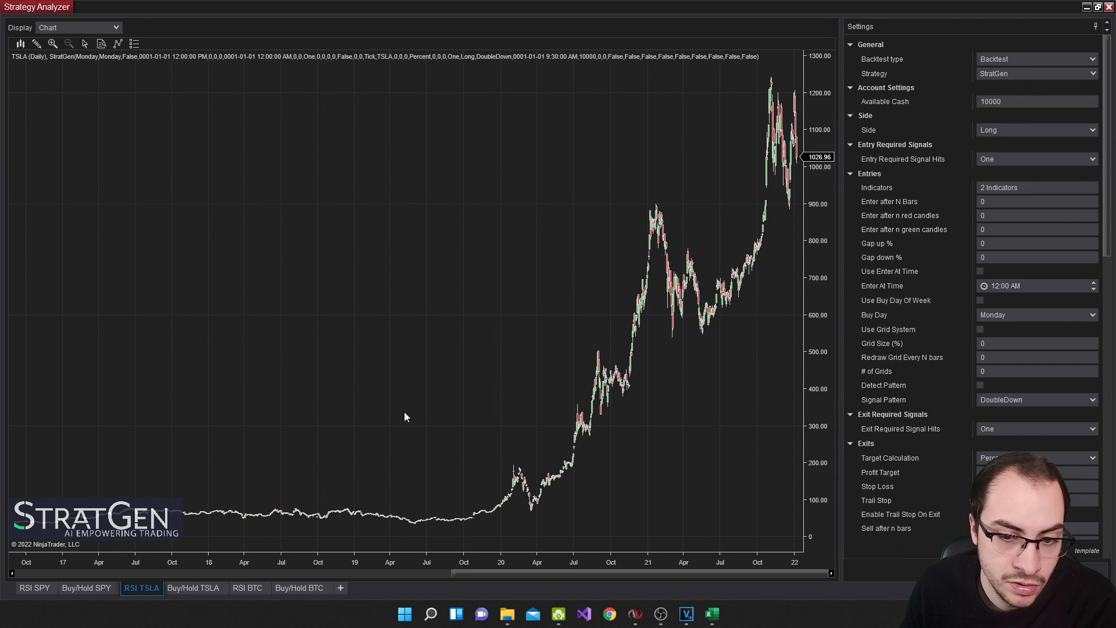
left_click(78, 27)
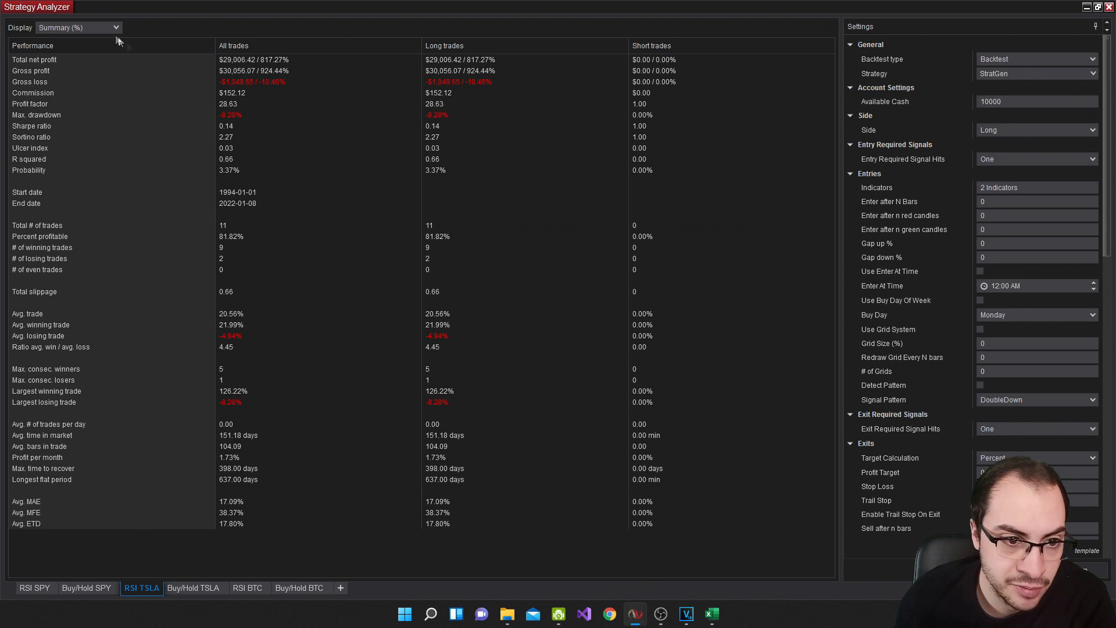
left_click(78, 27)
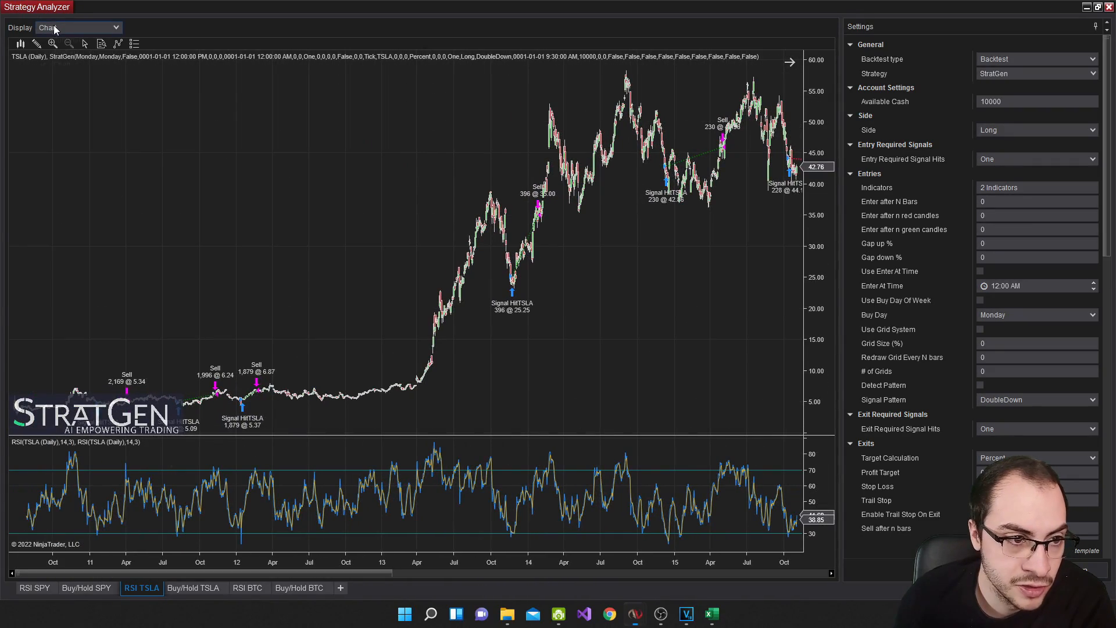
left_click(77, 28)
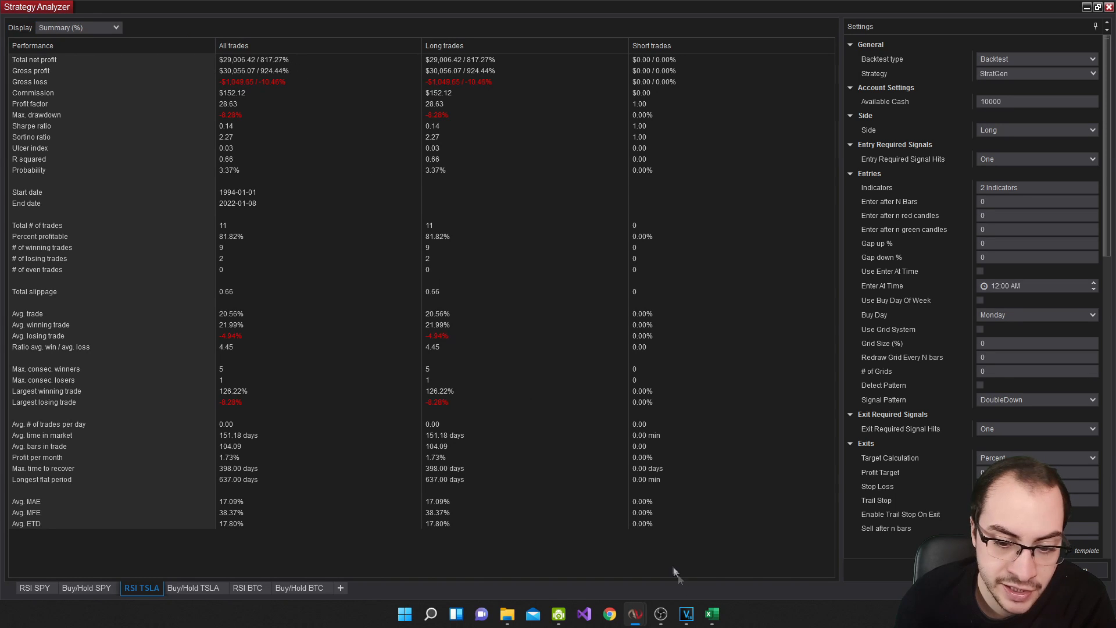
left_click(711, 614)
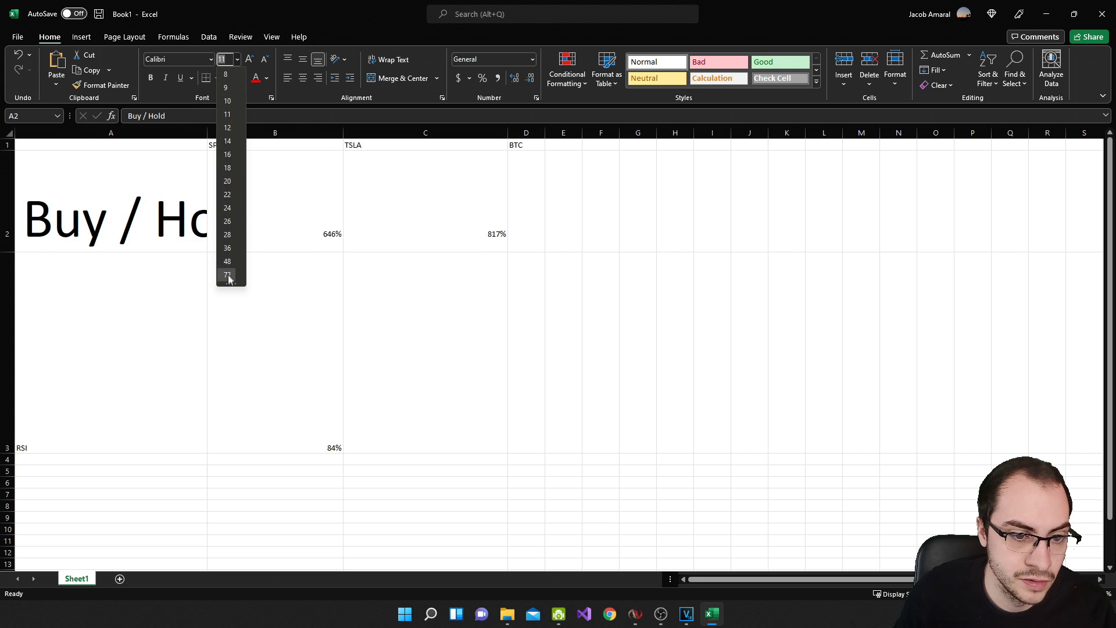
Set the Buy / Hold and RSI labels and SPY/TSLA returns to 48-point font
left_click(227, 261)
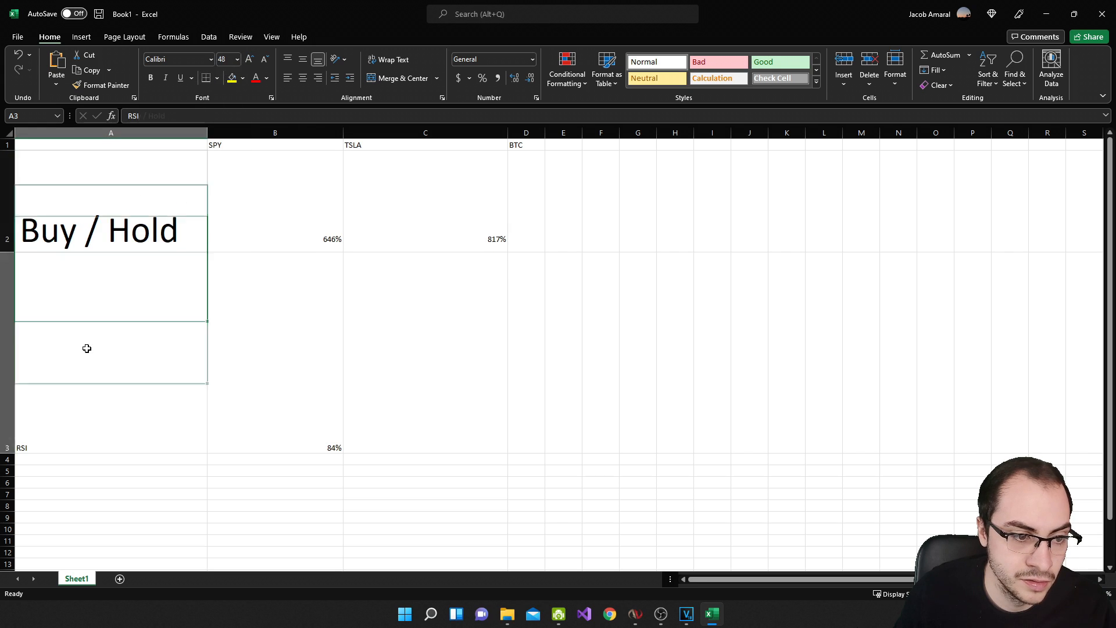
left_click(237, 58)
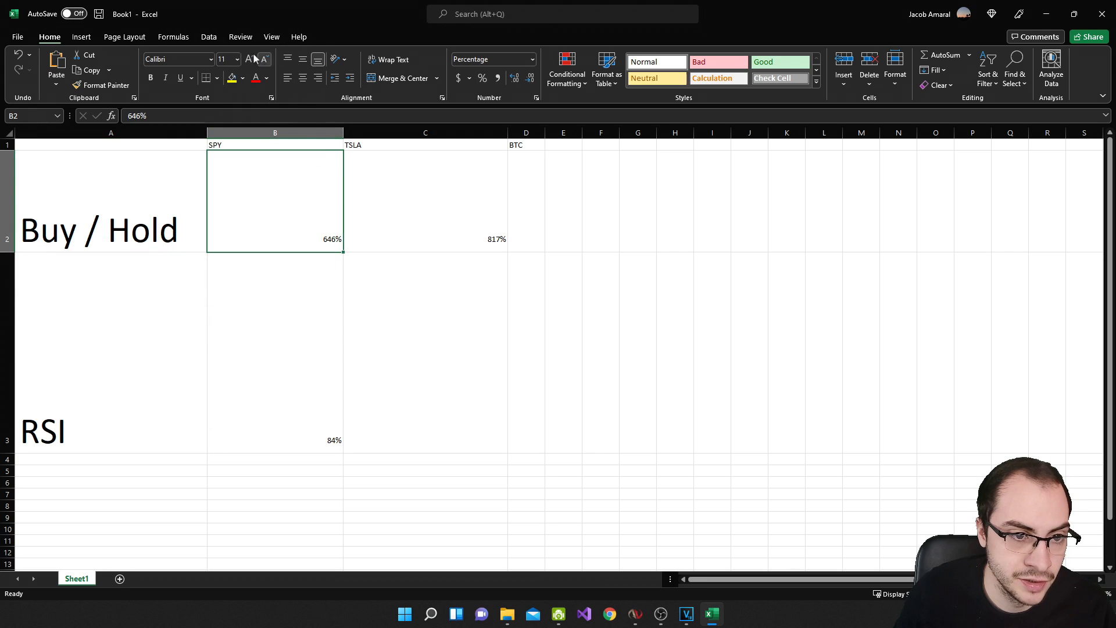
left_click(237, 59)
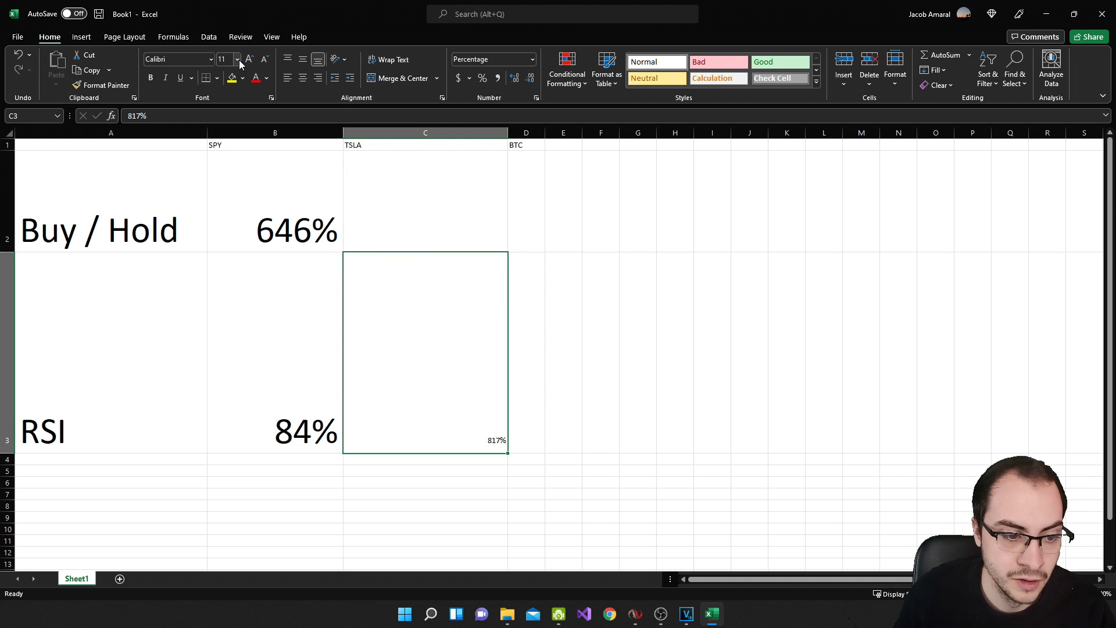
left_click(237, 60)
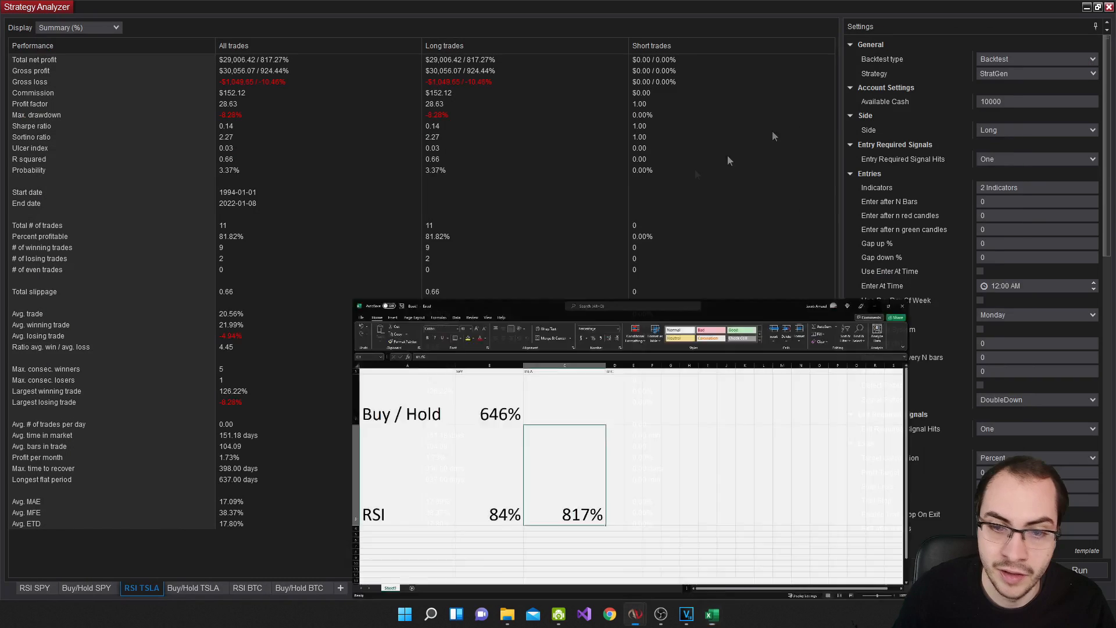
Open the Buy/Hold TSLA backtest, check its 20,316.10% net profit, and view its chart
left_click(190, 588)
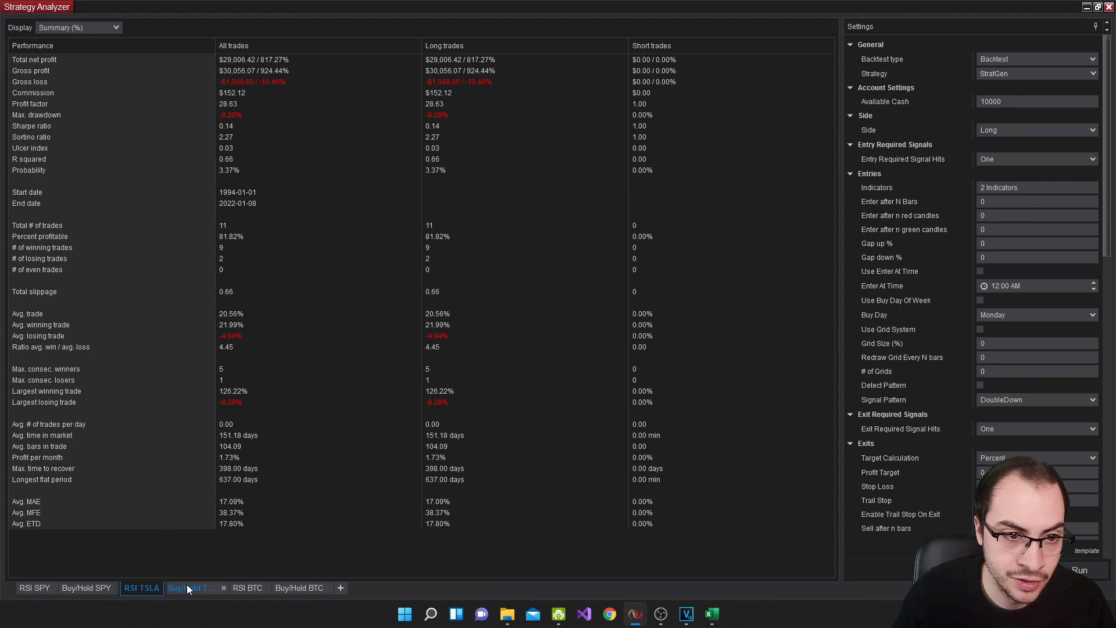
left_click(190, 587)
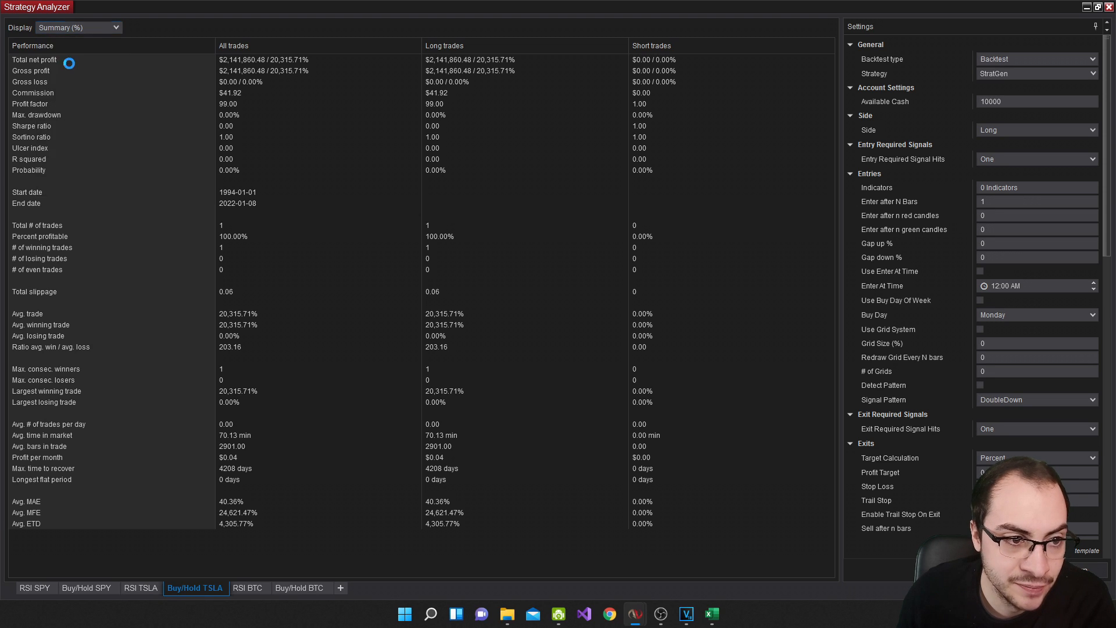
left_click(76, 27)
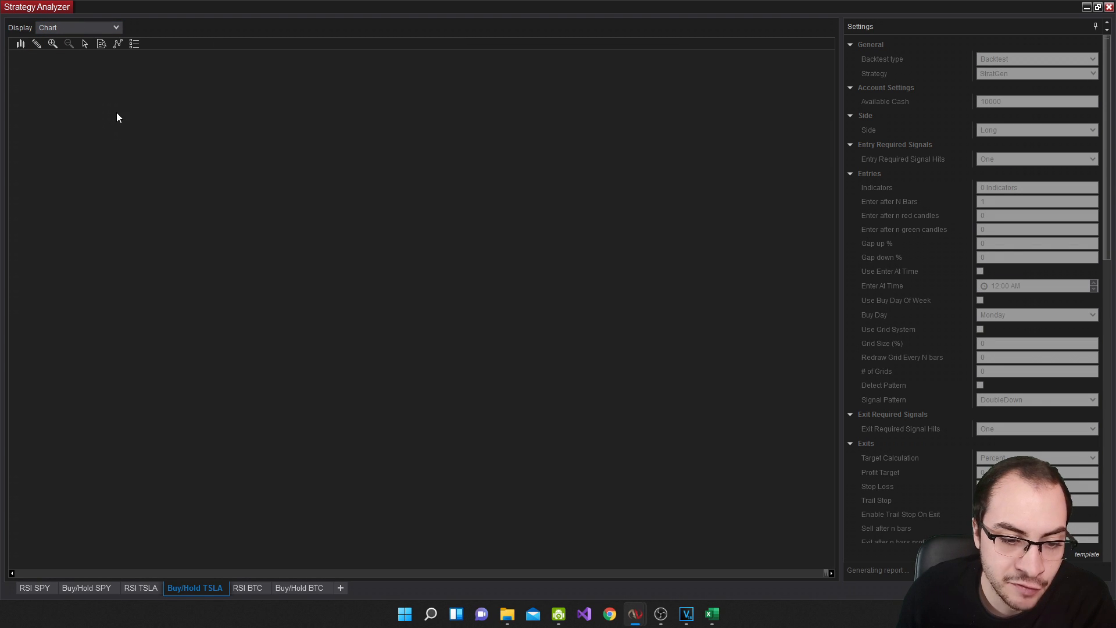
mouse_move(121, 105)
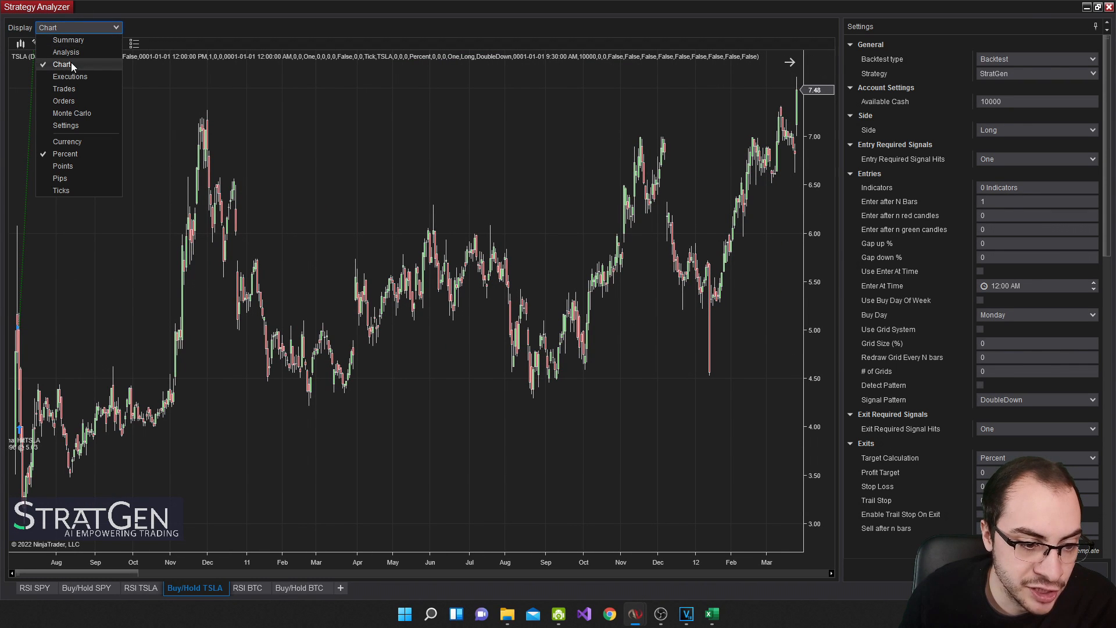
left_click(69, 39)
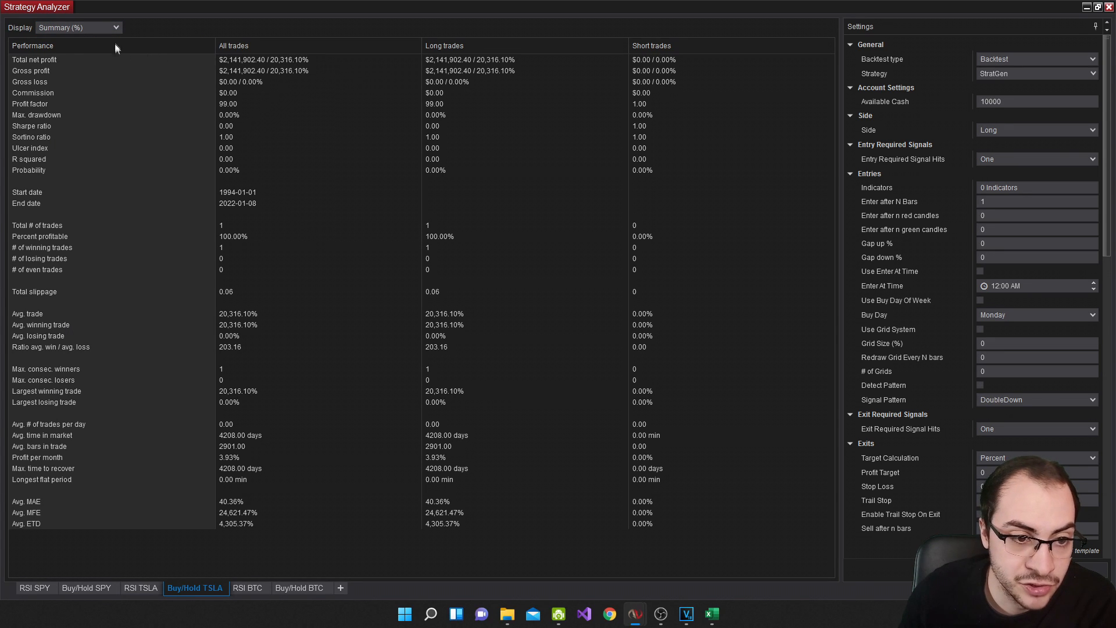
left_click(77, 28)
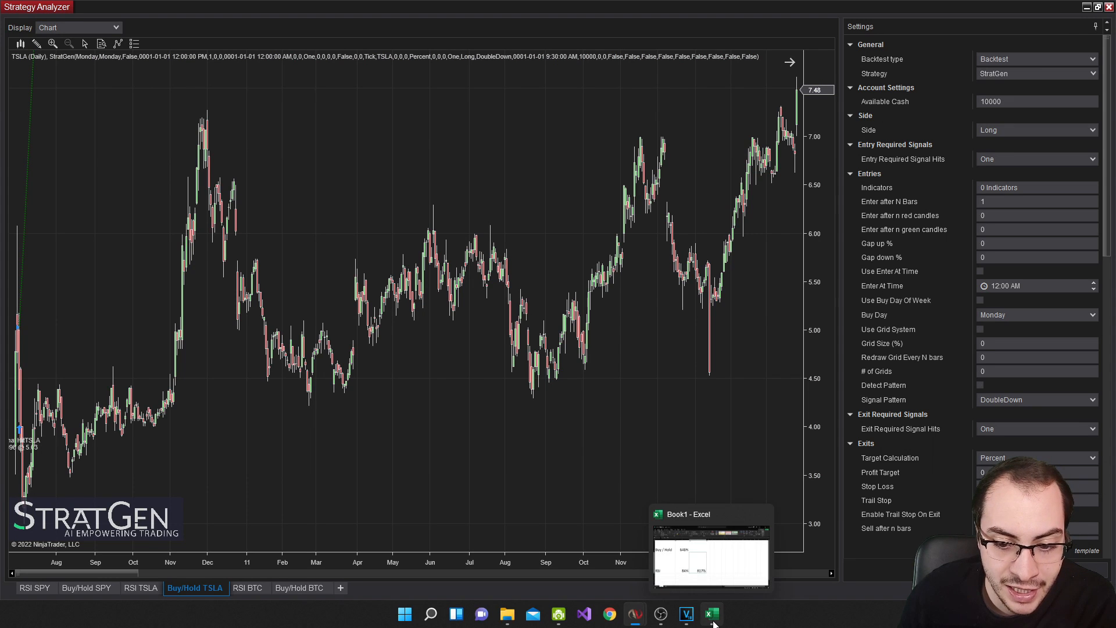
Enter 20000% as the Buy / Hold TSLA return in cell C2
left_click(711, 614)
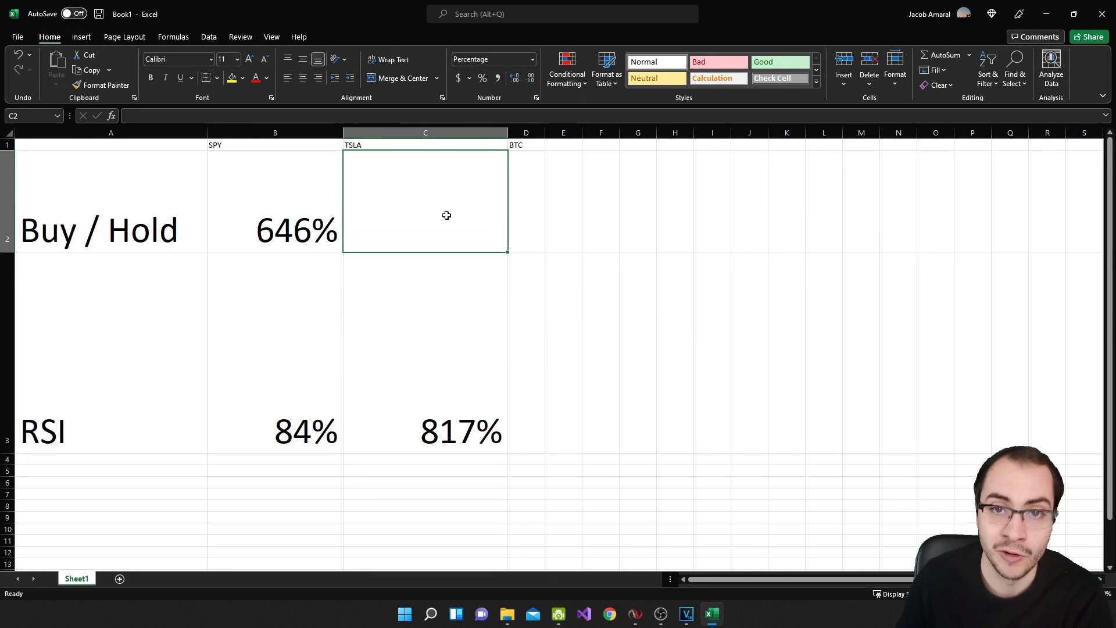
type("20,%")
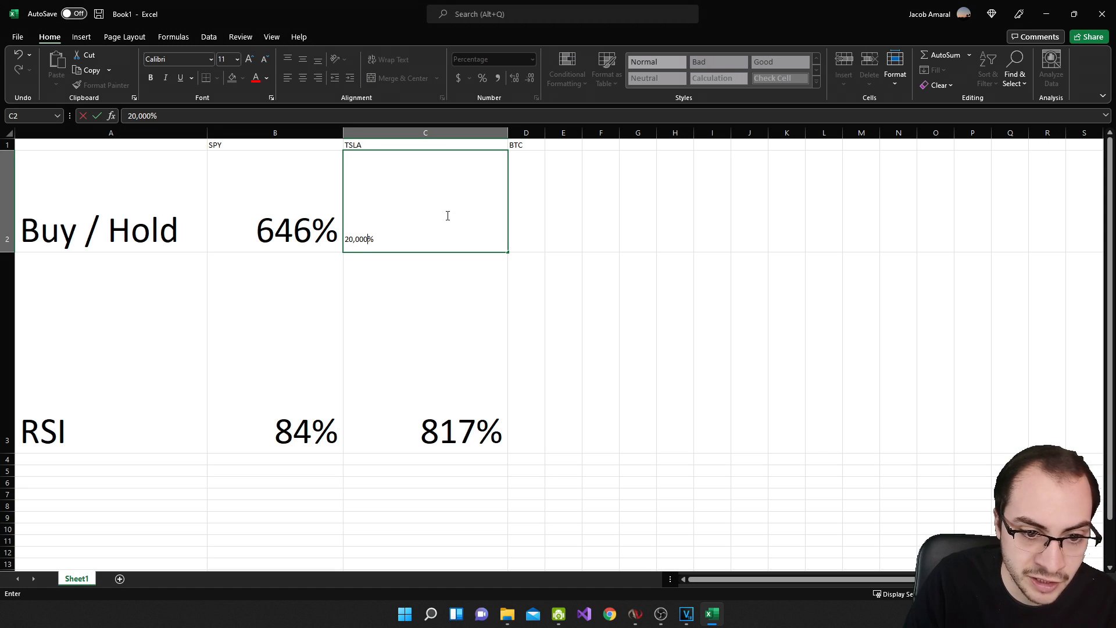
key("enter")
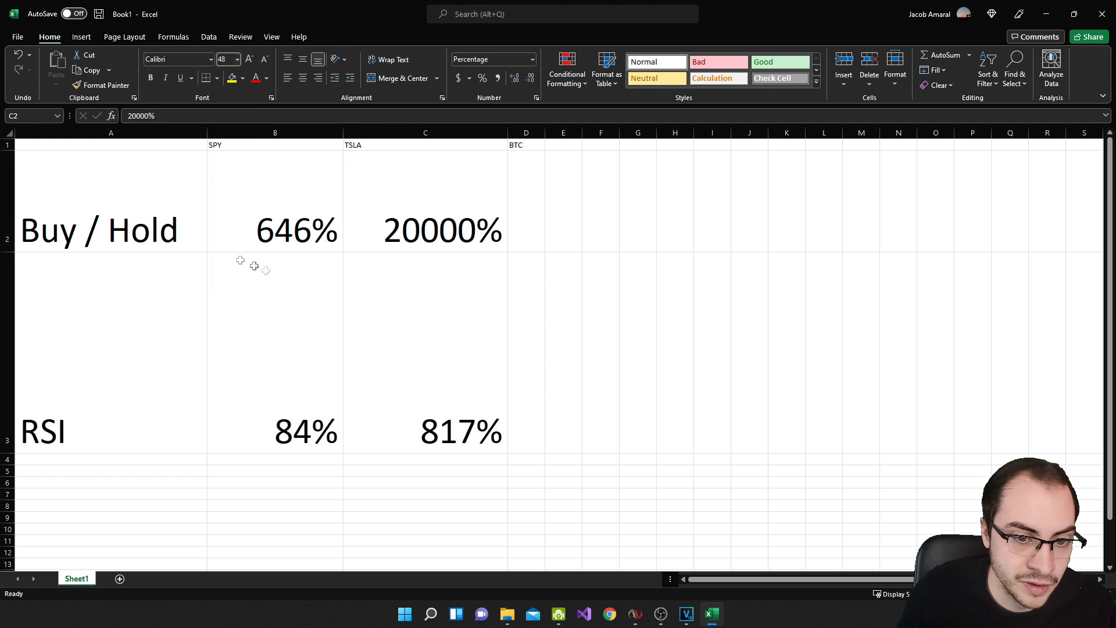
left_click(425, 230)
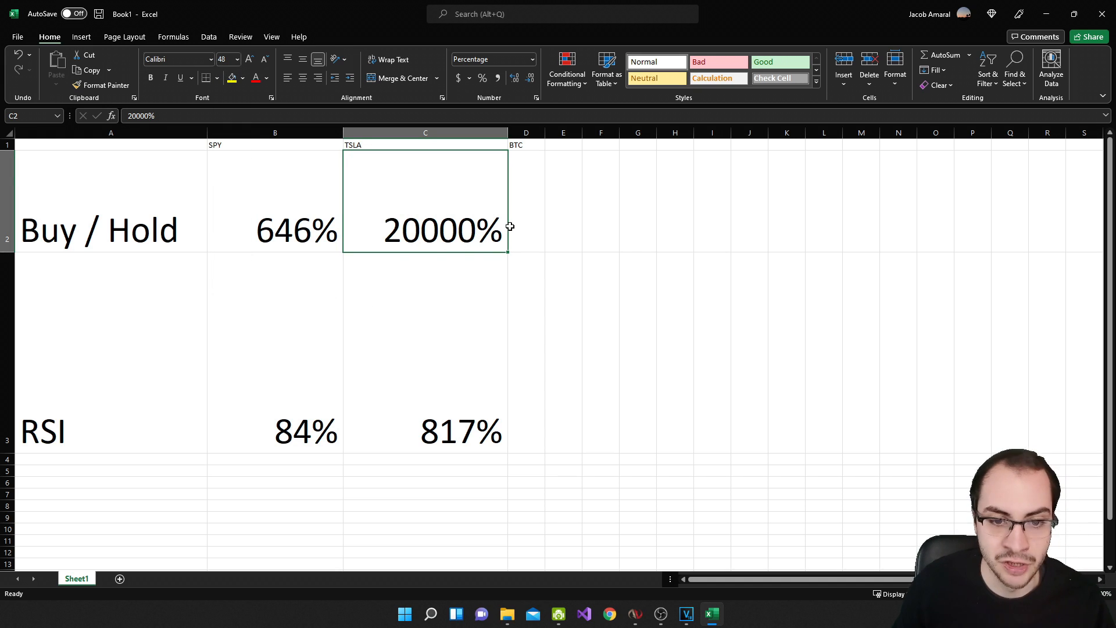
left_click(526, 200)
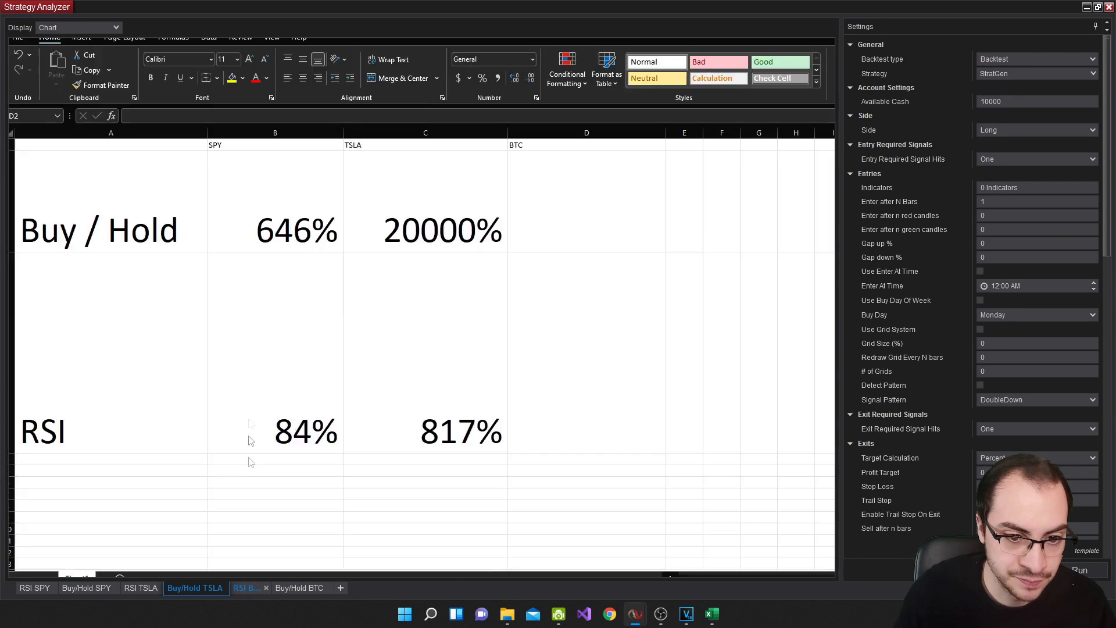
Read the RSI BTC backtest result and enter 191 in cell D3
left_click(249, 588)
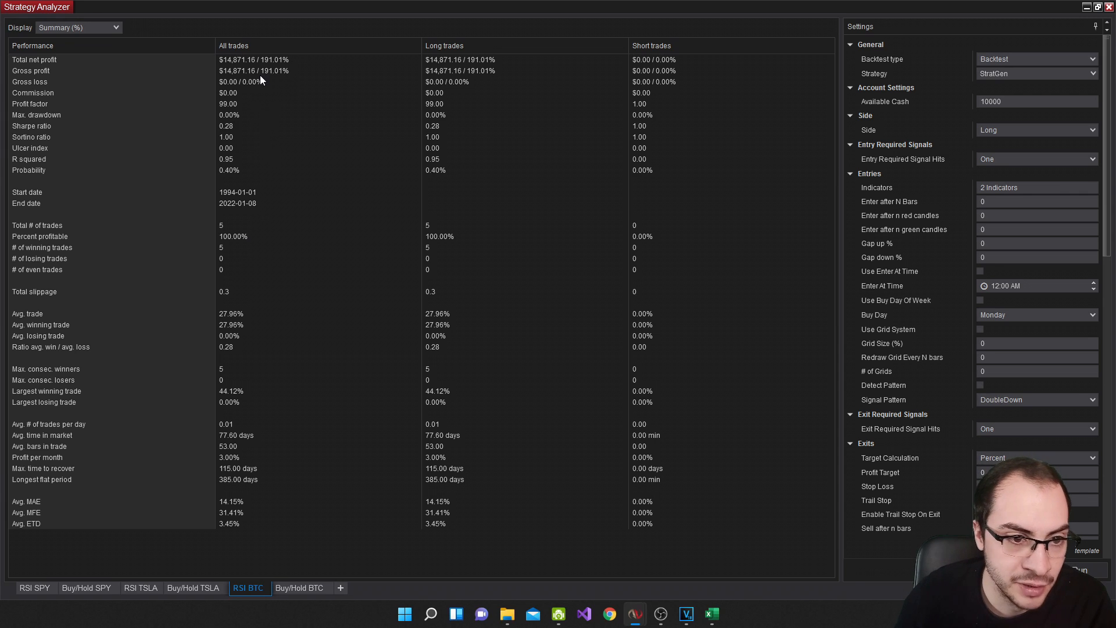
mouse_move(686, 556)
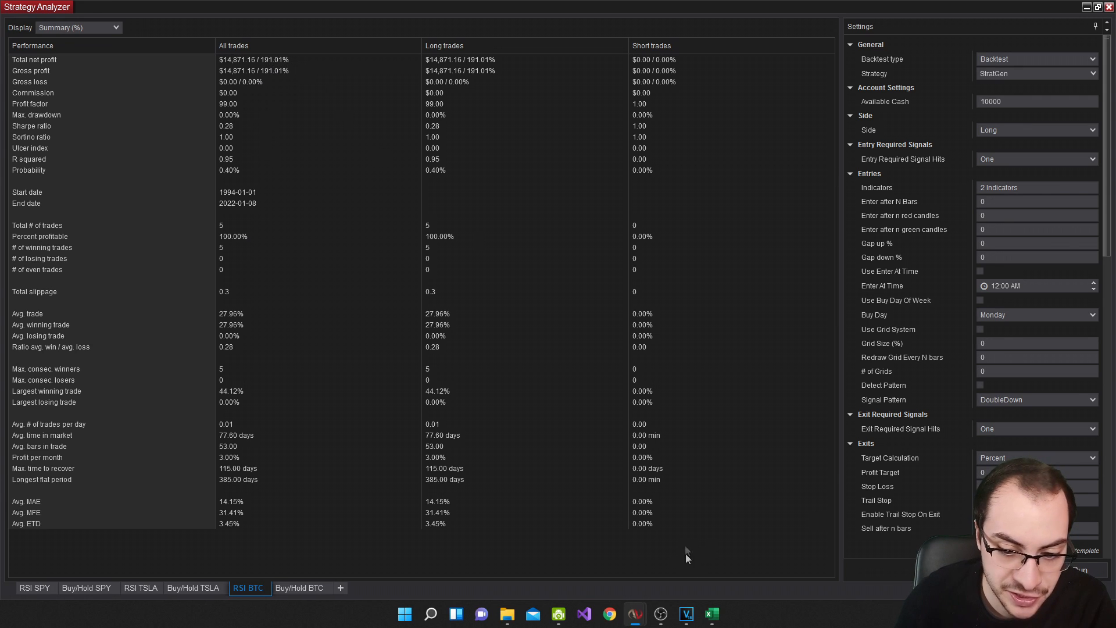
left_click(711, 614)
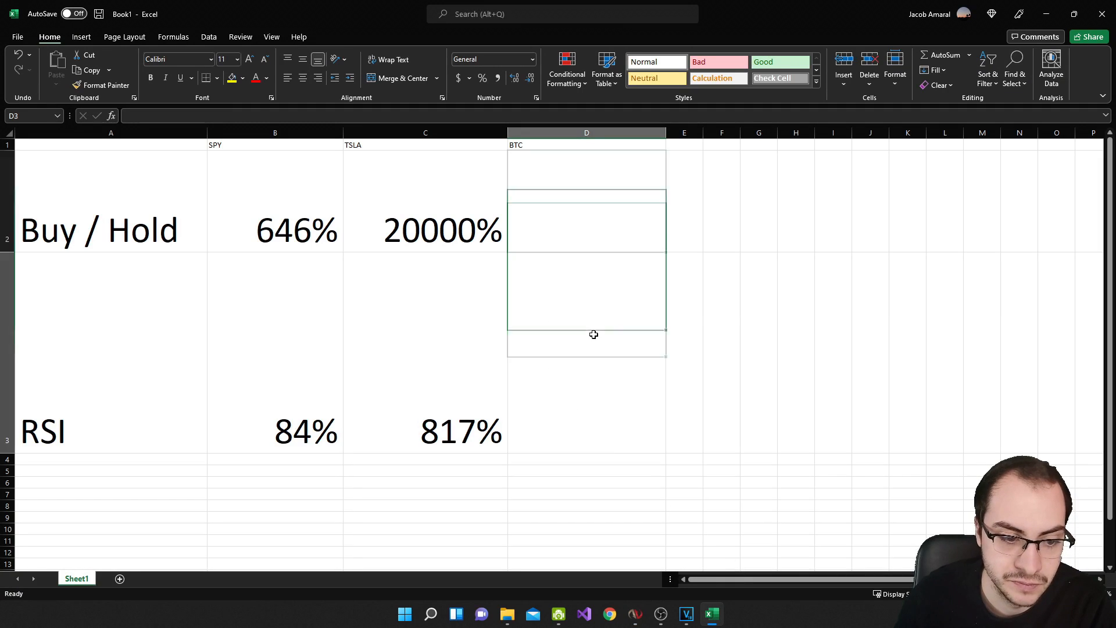
type("191%")
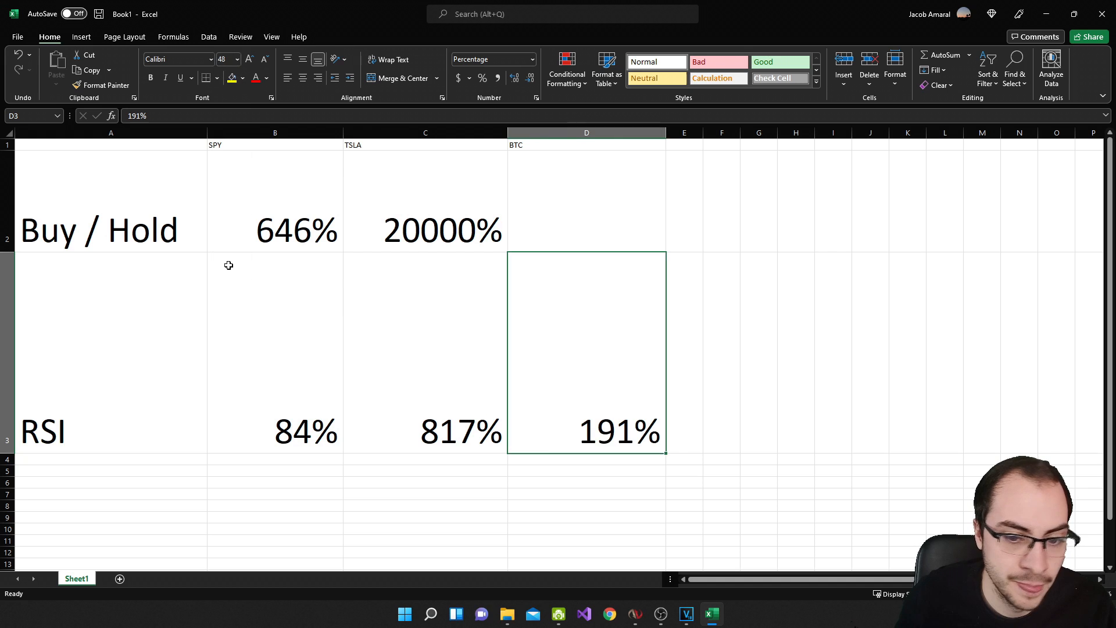
mouse_move(710, 614)
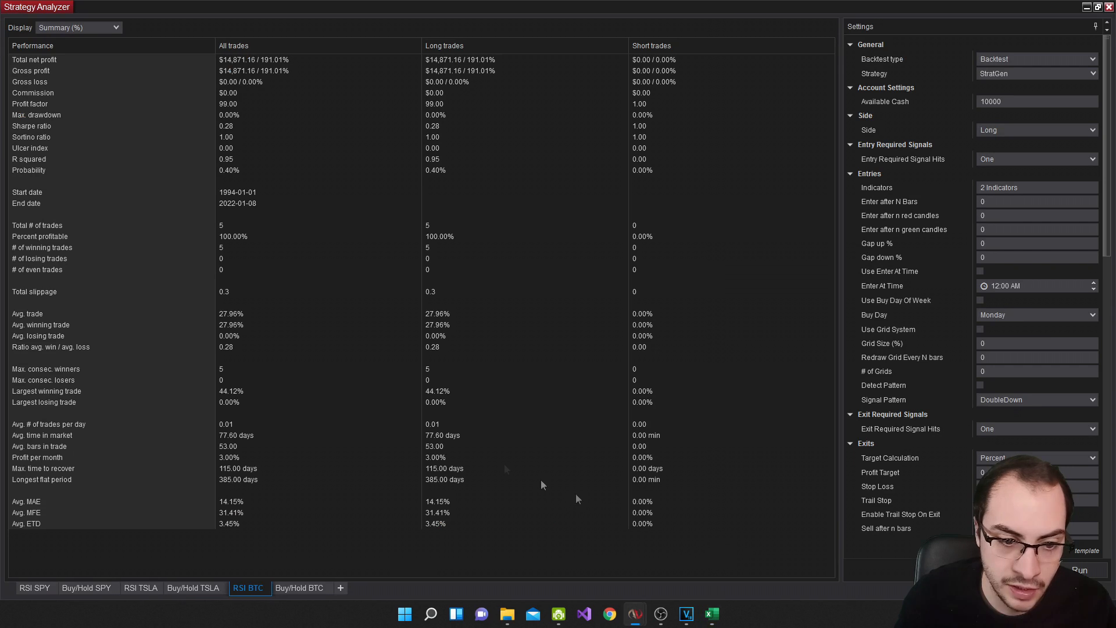
Read the Buy/Hold BTC backtest result and enter 671% in cell D2
left_click(299, 588)
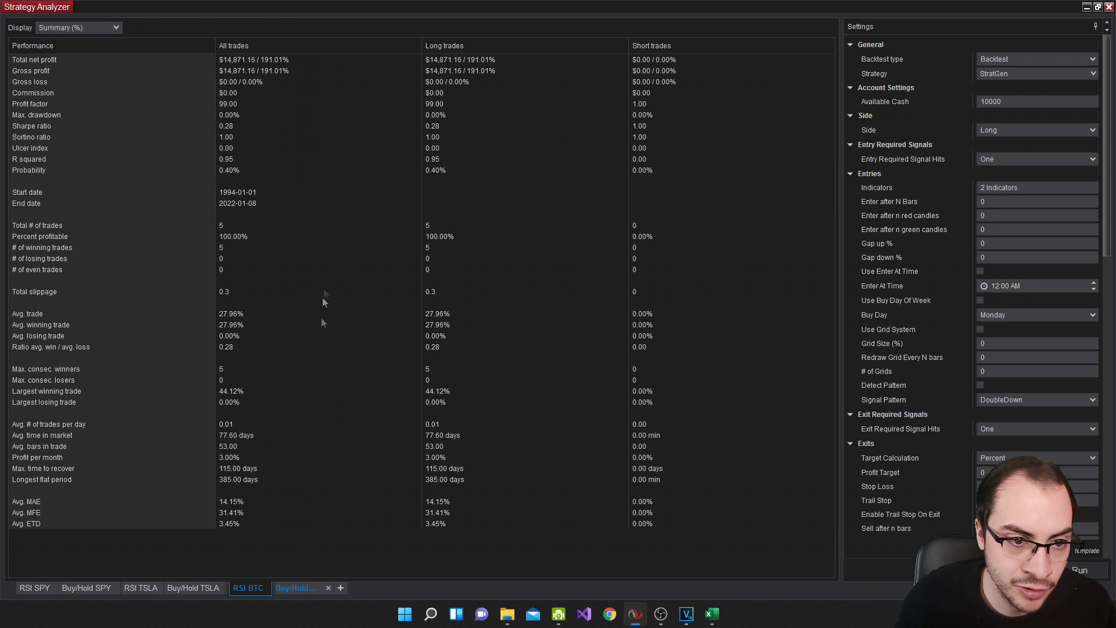
left_click(296, 587)
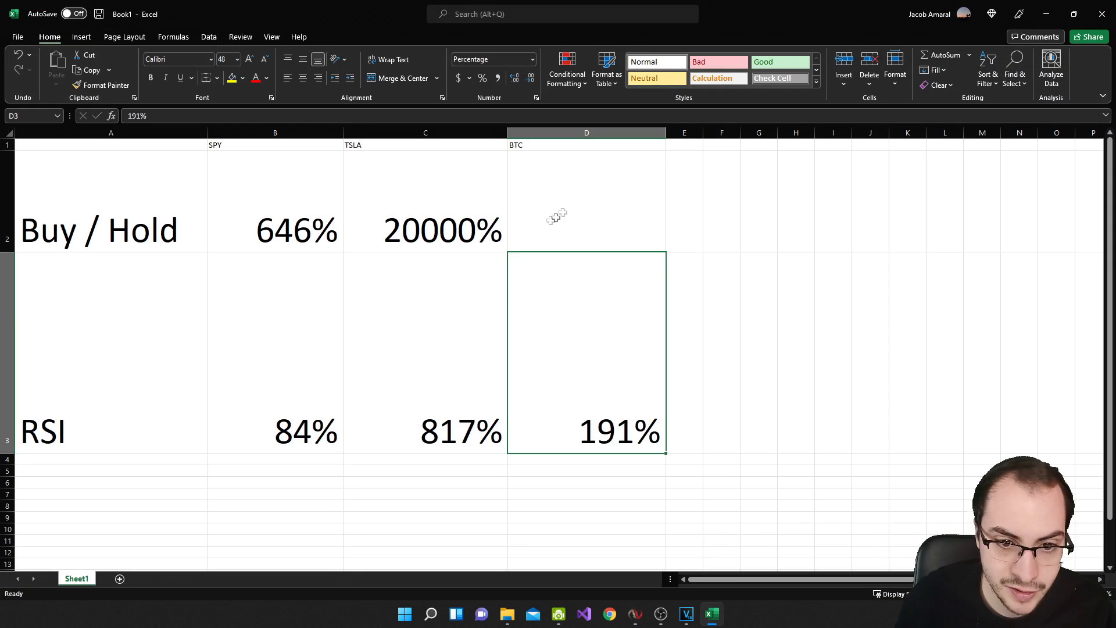
type("671")
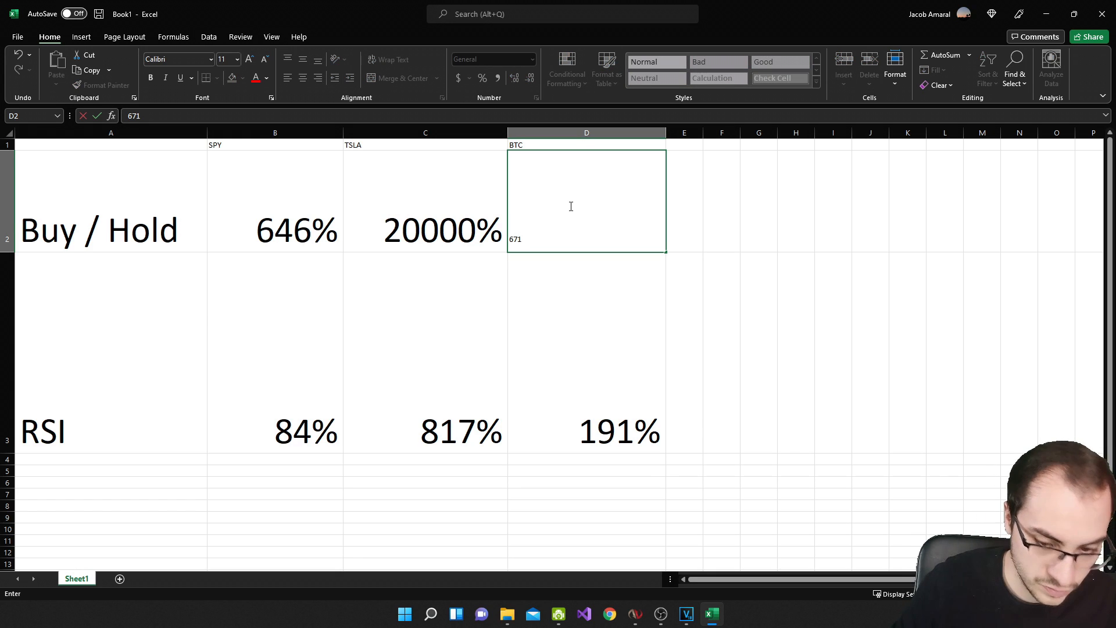
type("%")
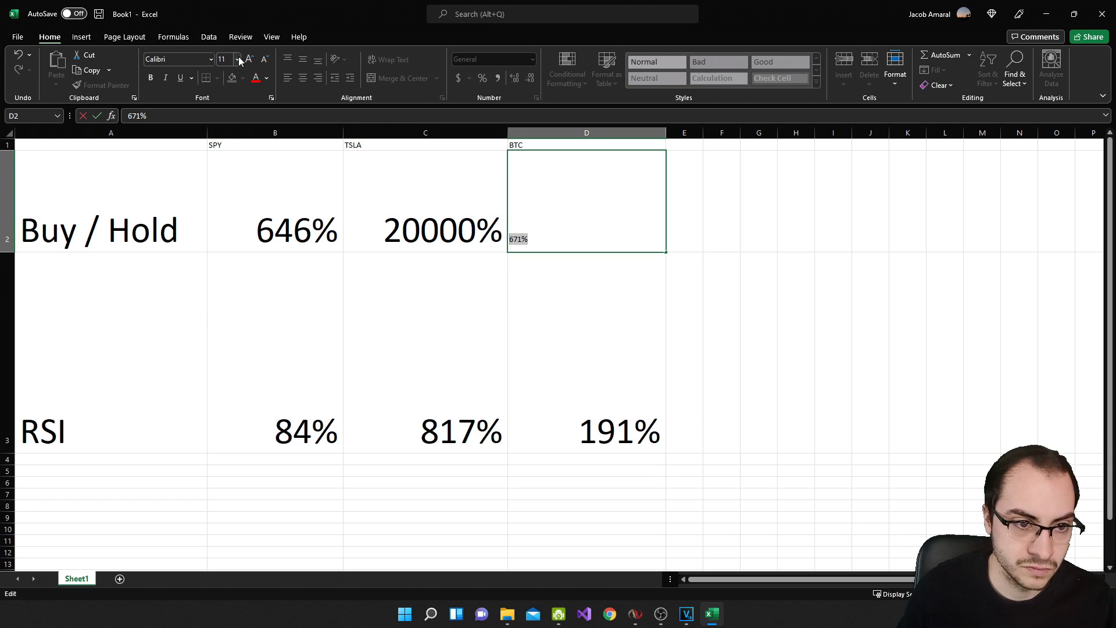
left_click(249, 59)
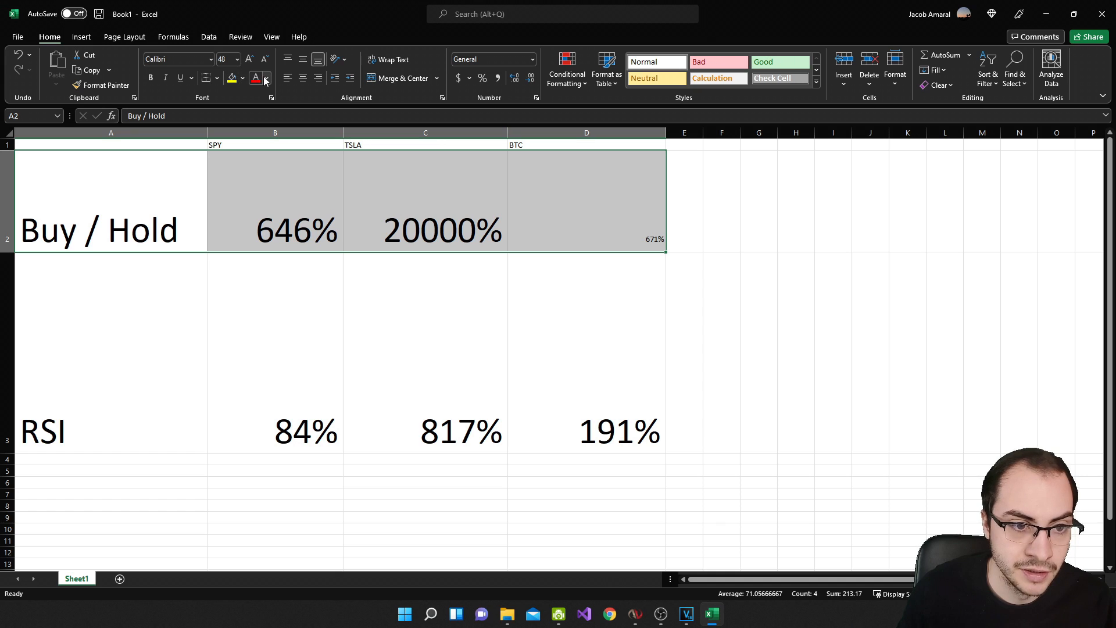
Fill the Buy / Hold row green and RSI row red; set 671% to 48-point
left_click(245, 79)
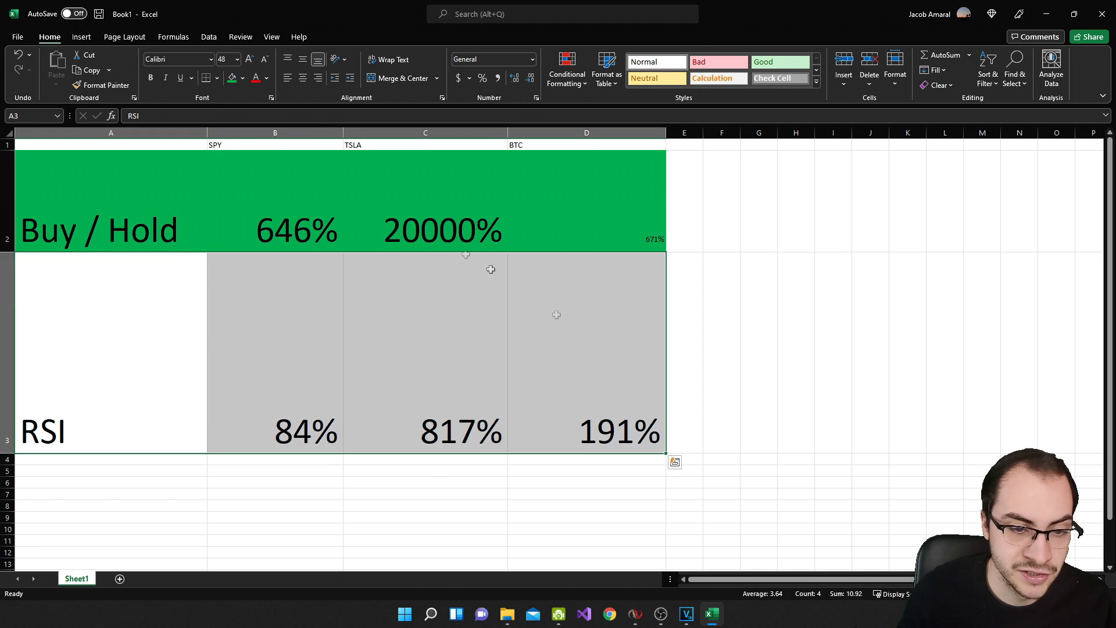
left_click(245, 77)
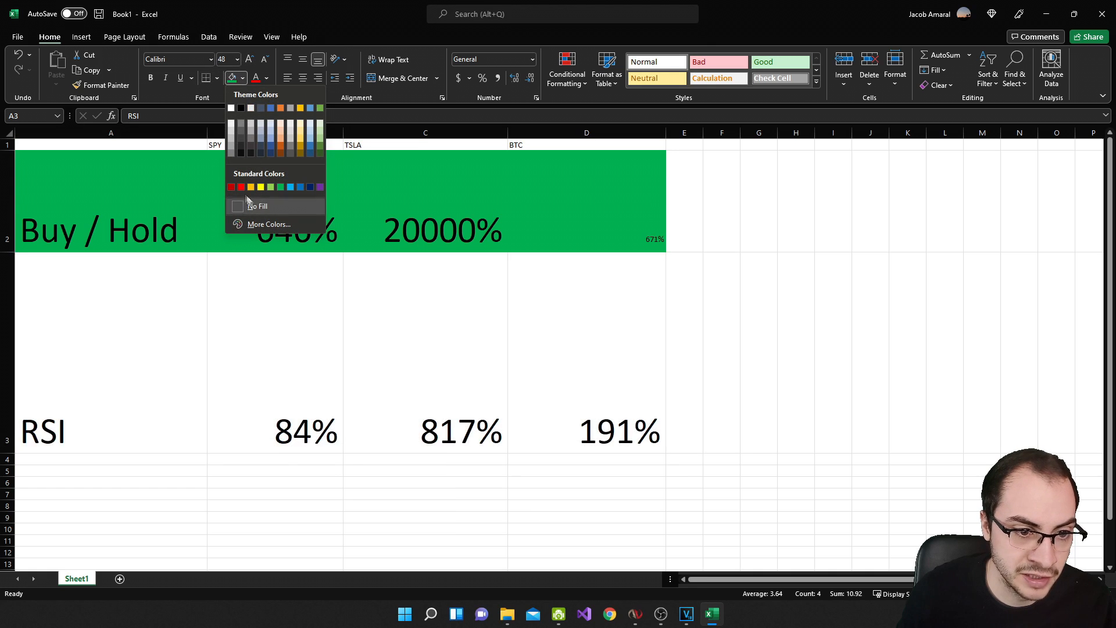
left_click(241, 187)
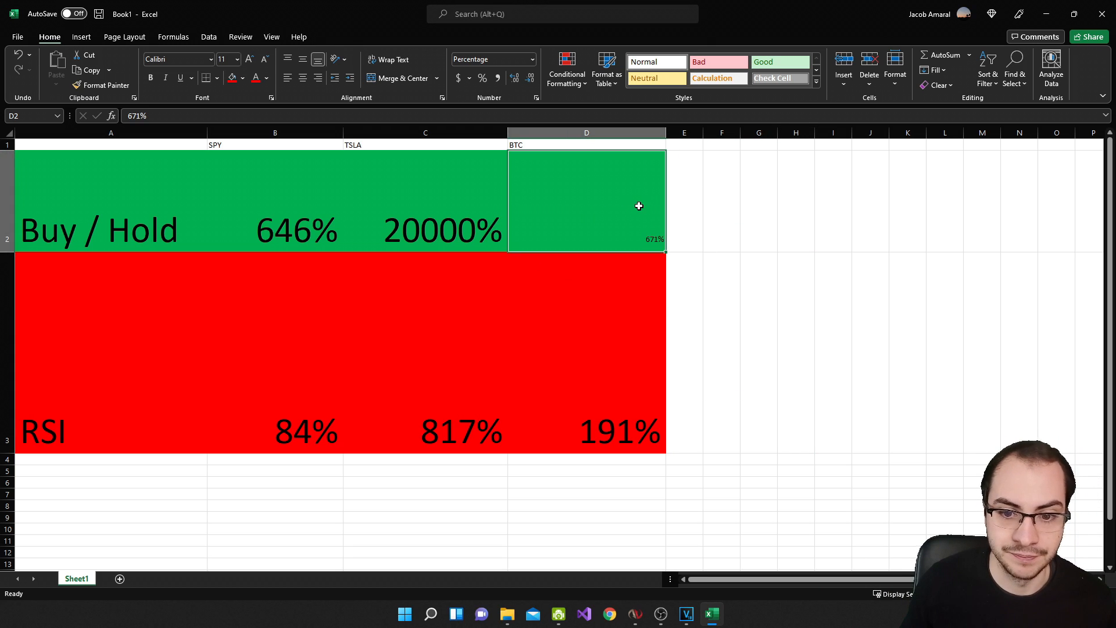
left_click(235, 60)
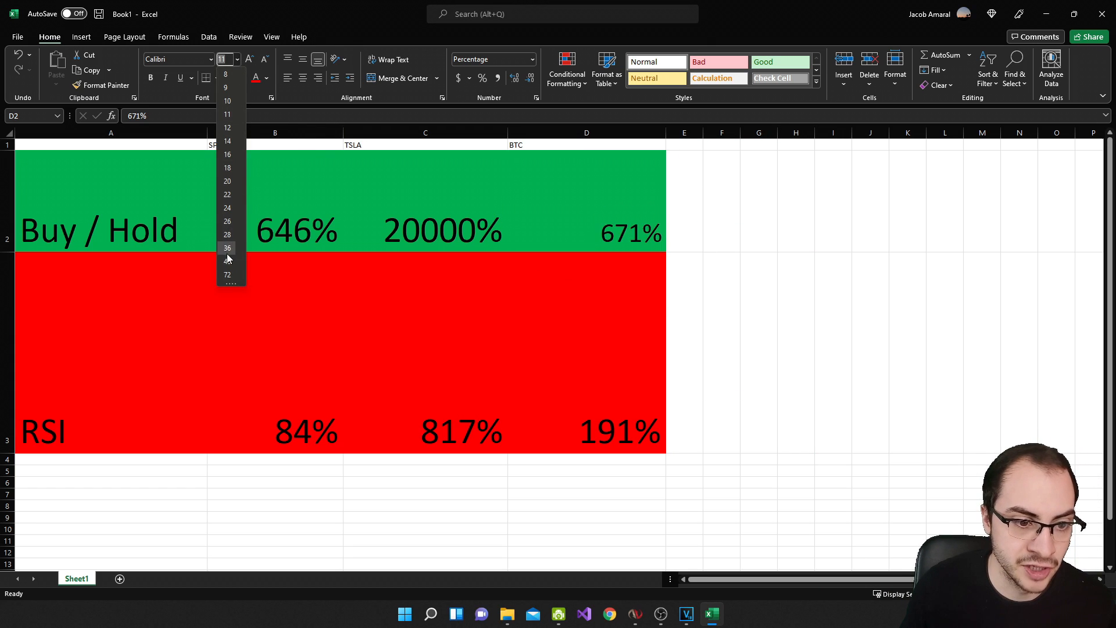
left_click(226, 248)
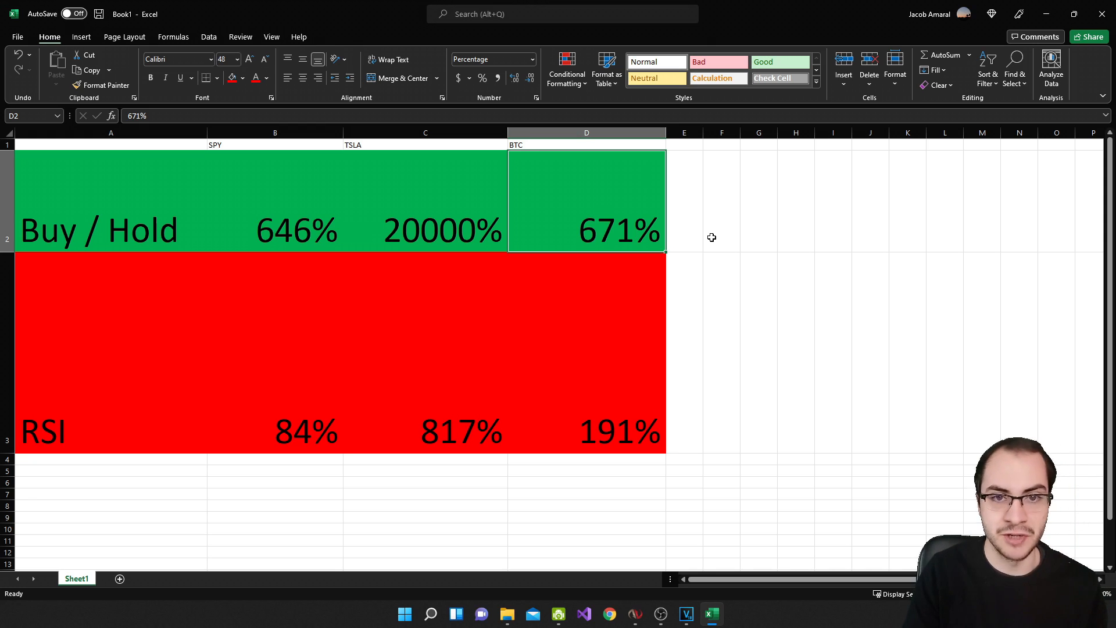